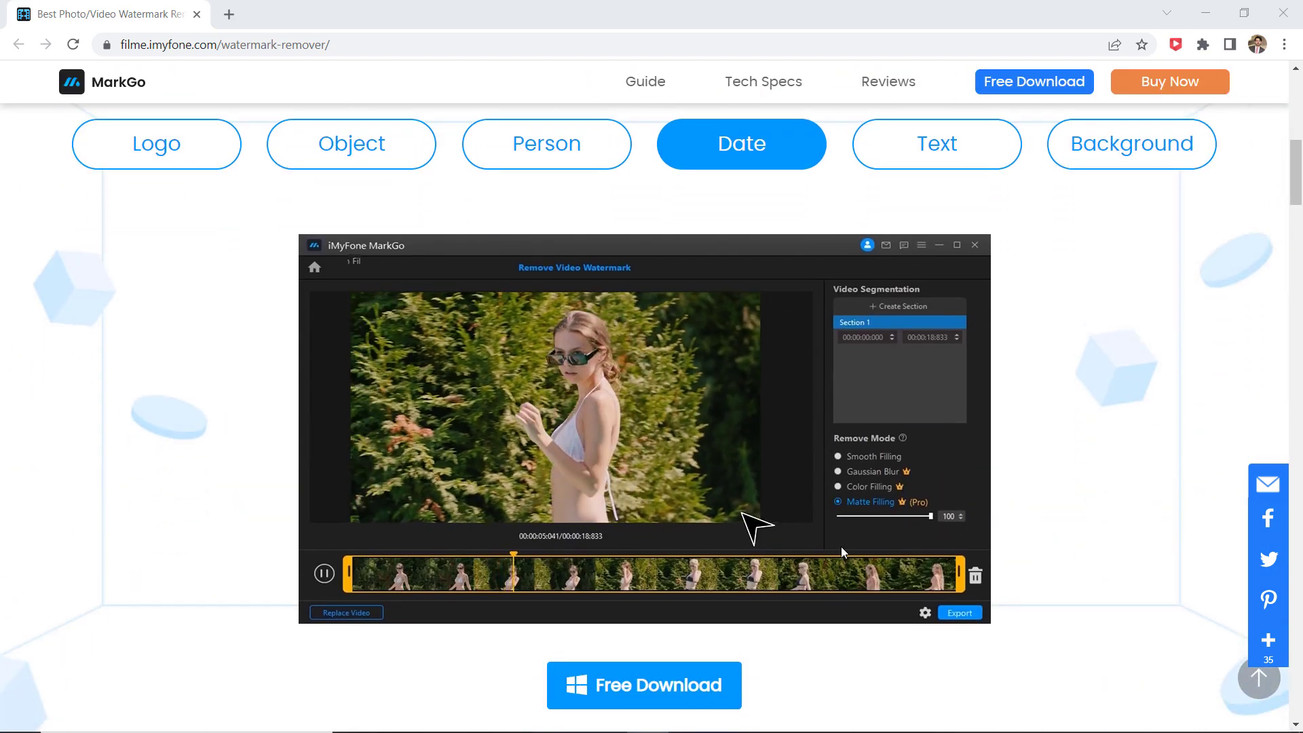
- Download the free MarkGo installer from the product page and launch it from the download bar
click(935, 144)
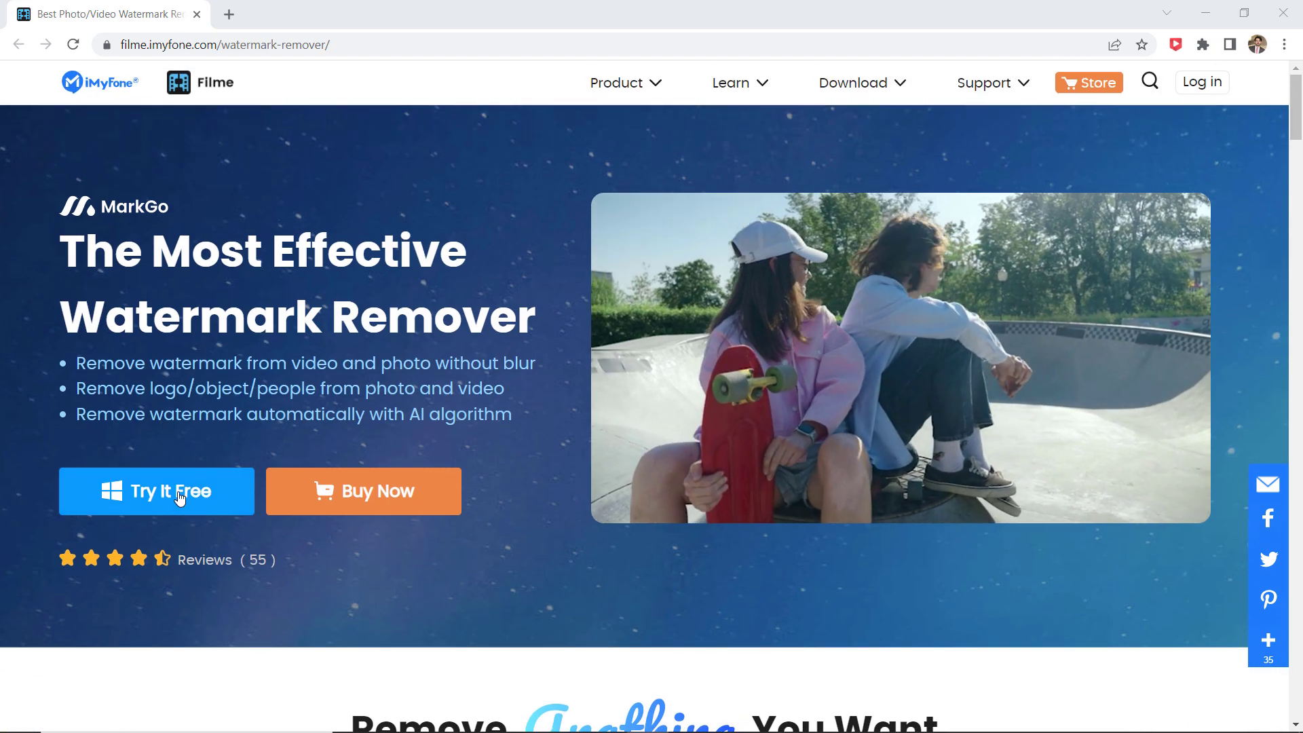
click(156, 490)
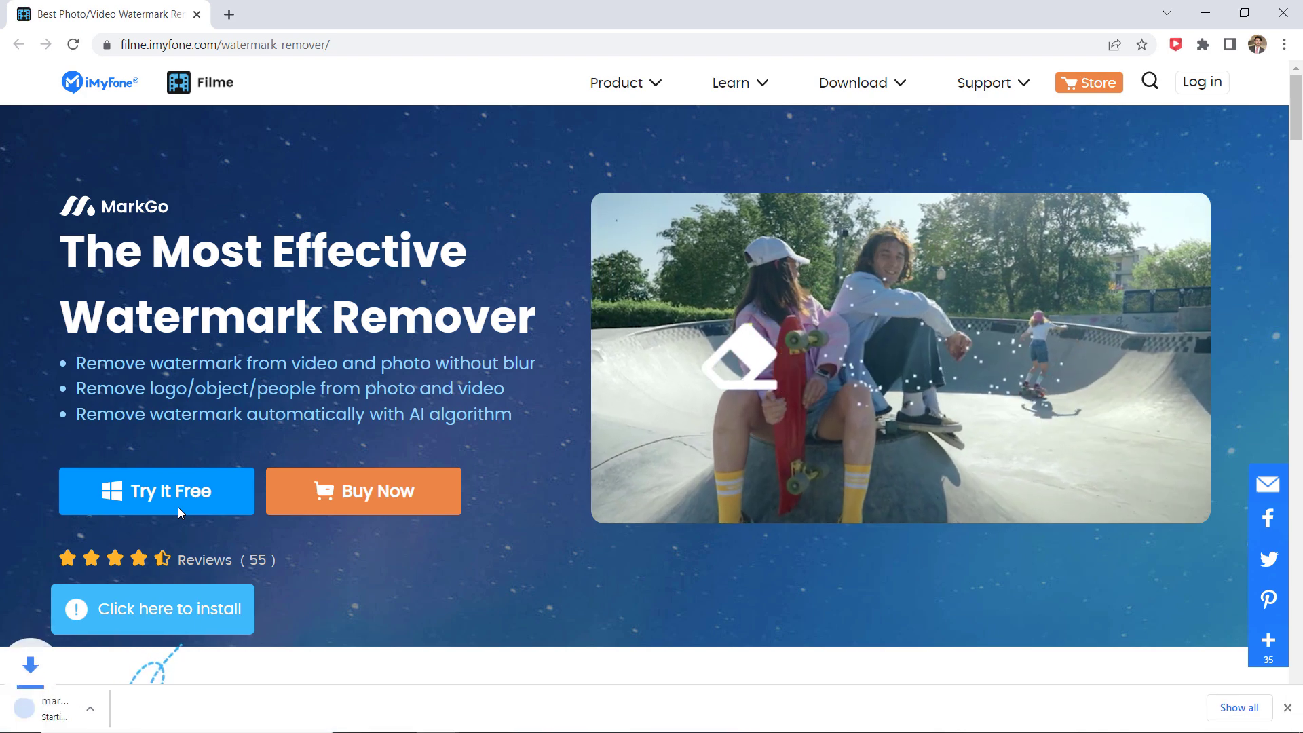
click(155, 489)
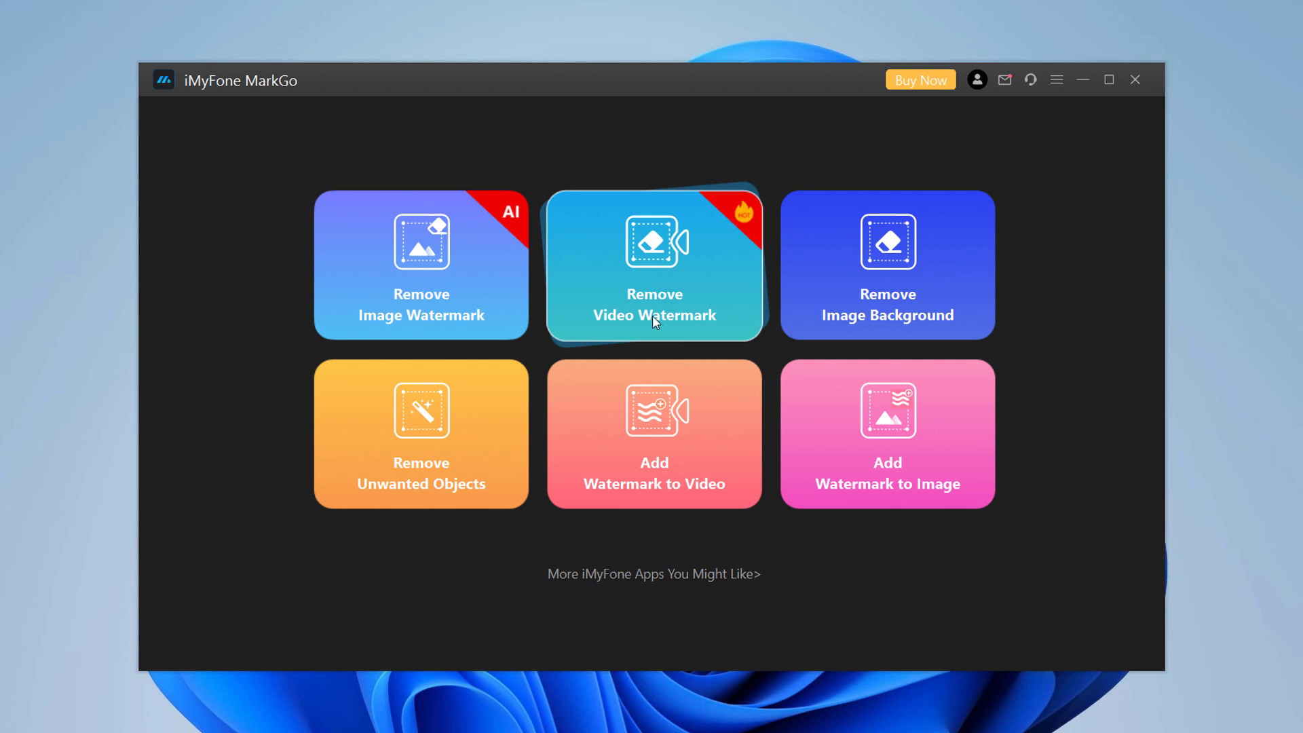
mouse_move(920, 324)
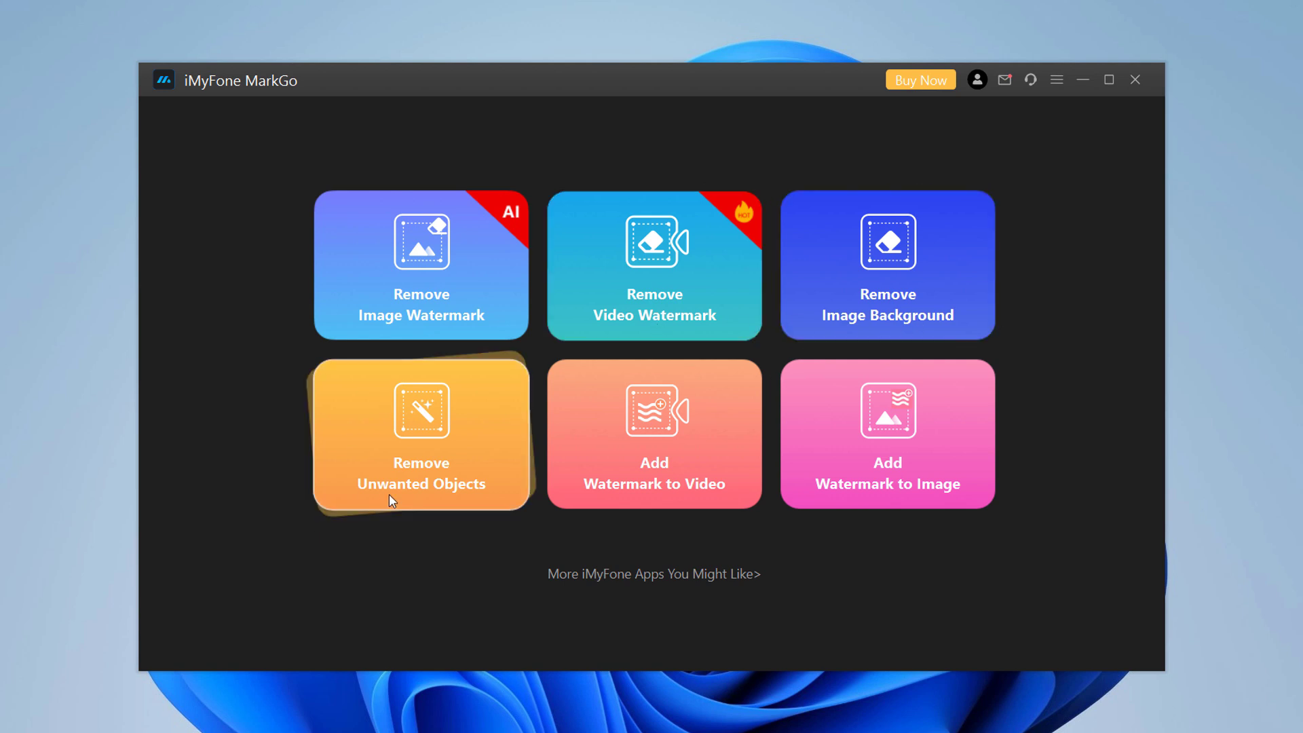
mouse_move(871, 505)
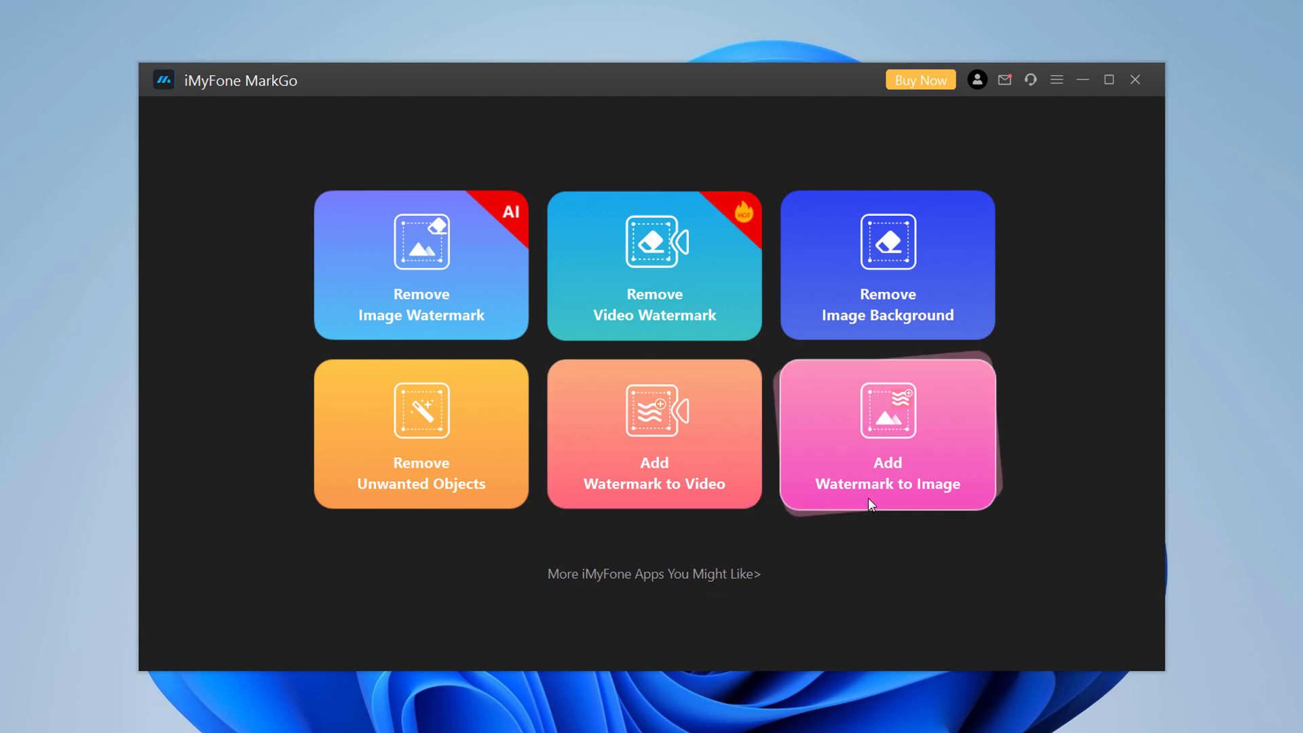
mouse_move(421, 316)
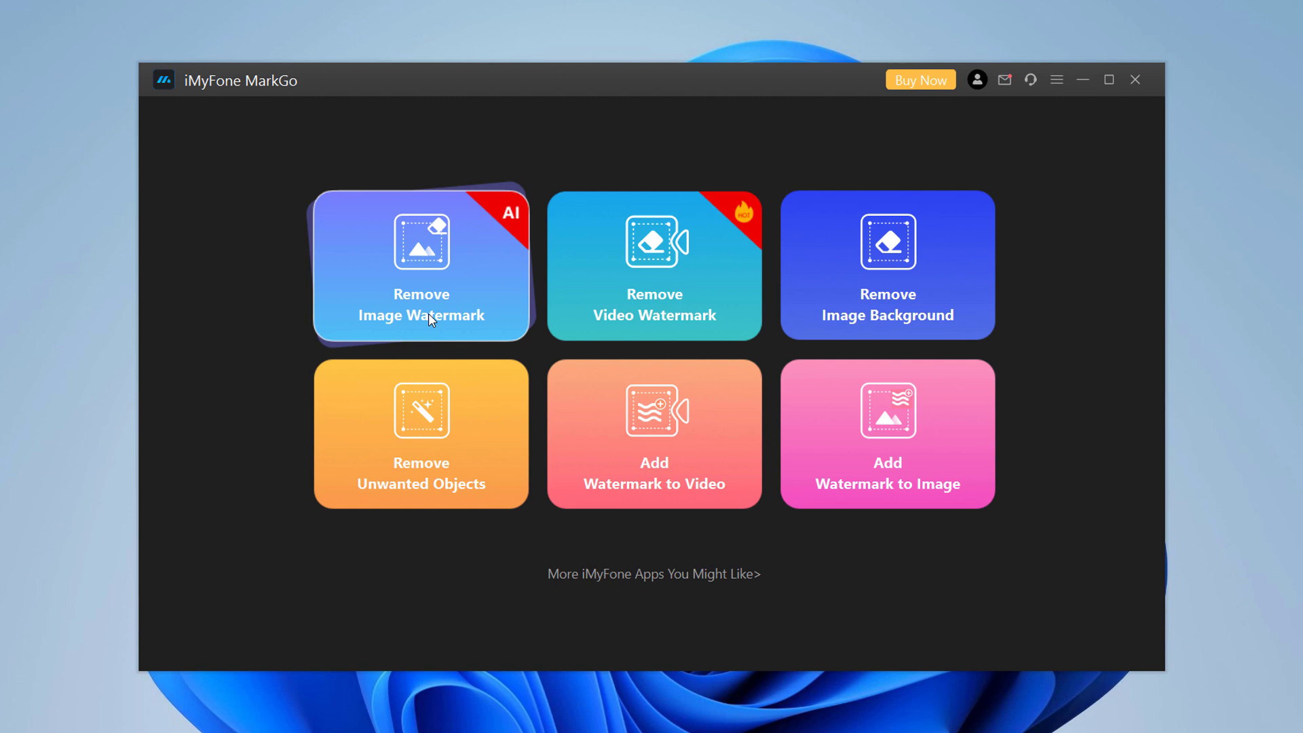
- Start the Remove Image Watermark tool from the MarkGo home screen
click(421, 266)
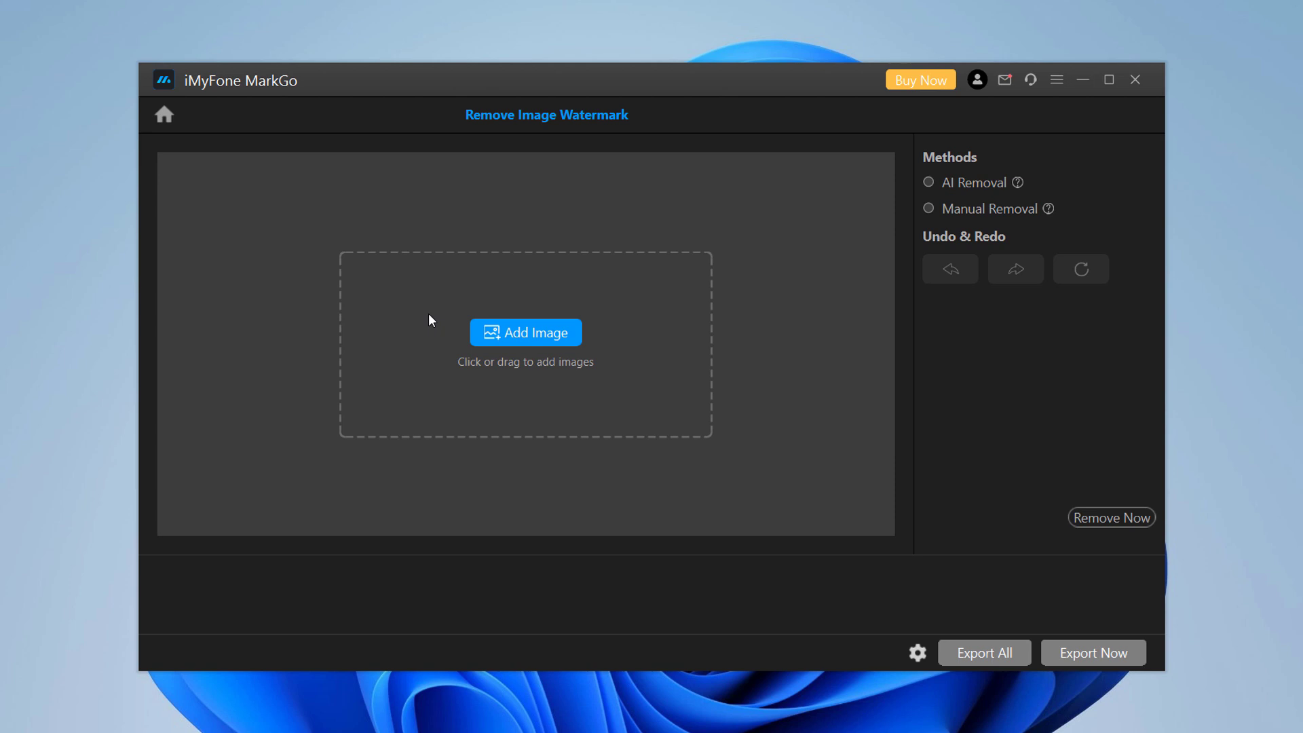
mouse_move(520, 354)
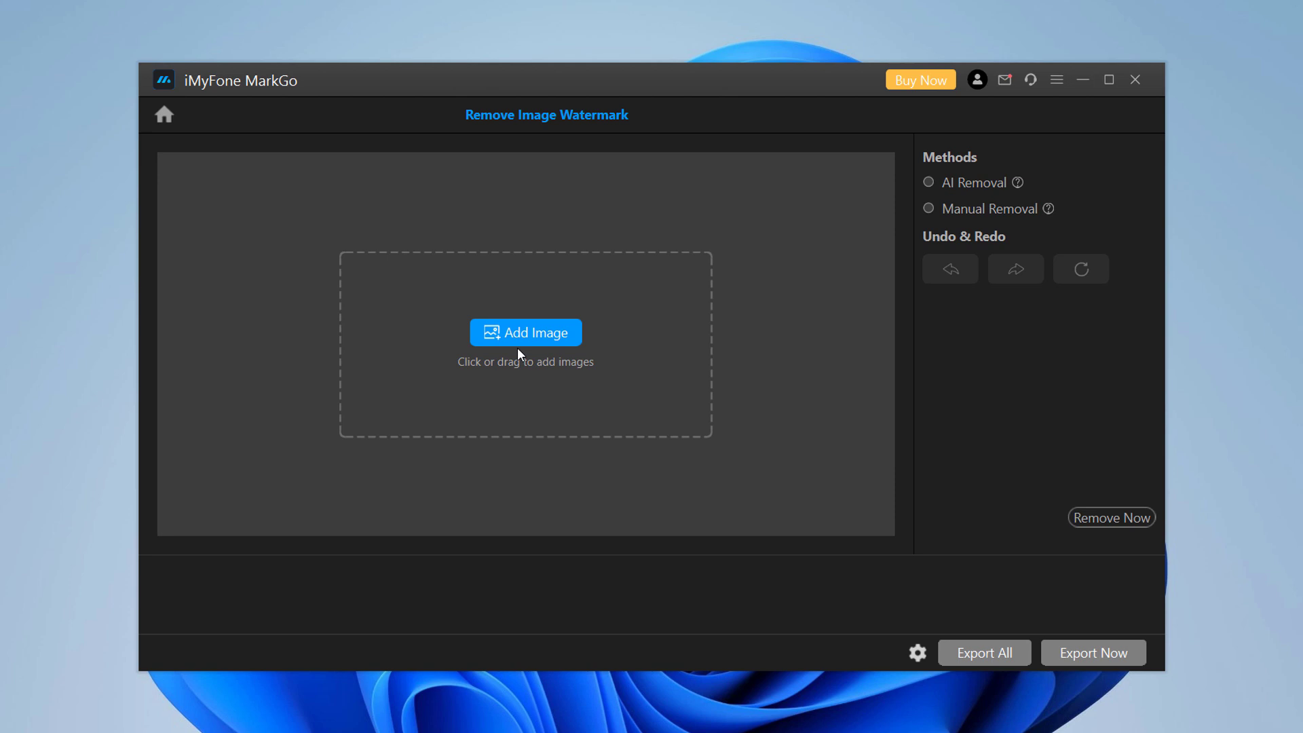
- Import the WAKTRX 2022 New Year banner image into the watermark remover
click(525, 333)
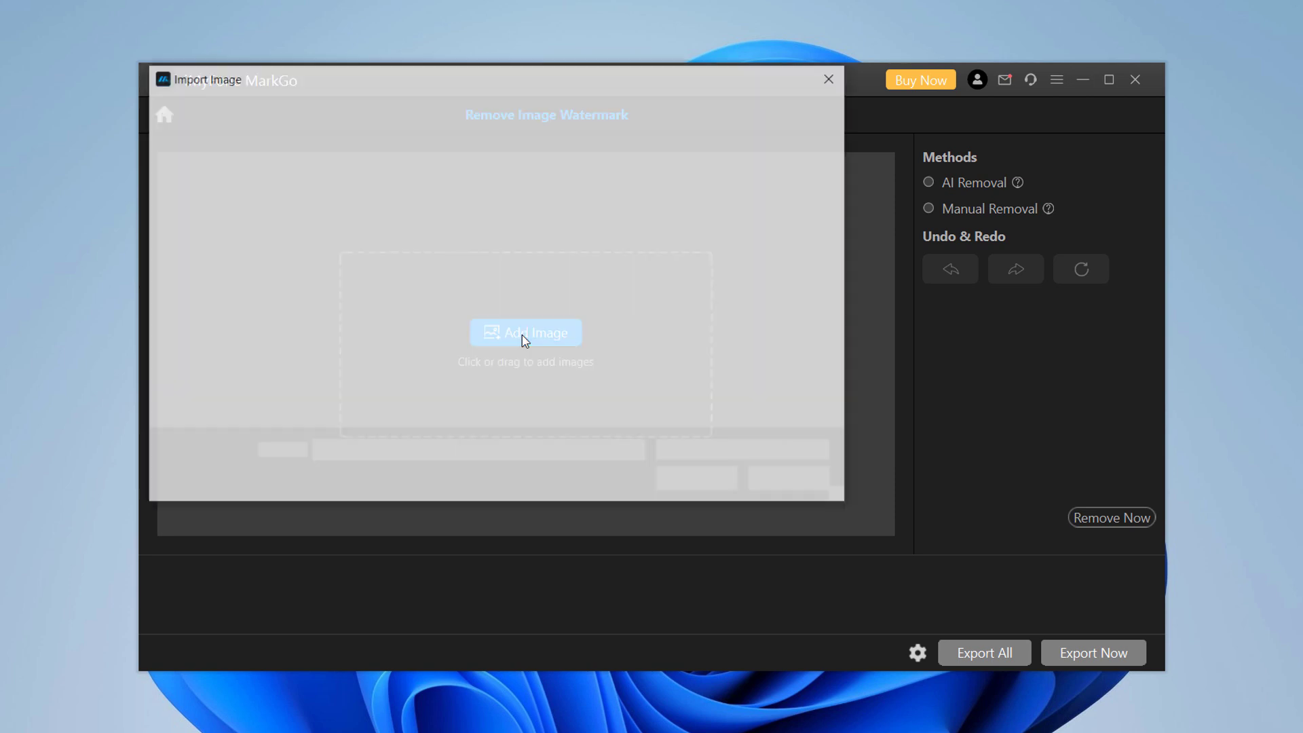
click(526, 332)
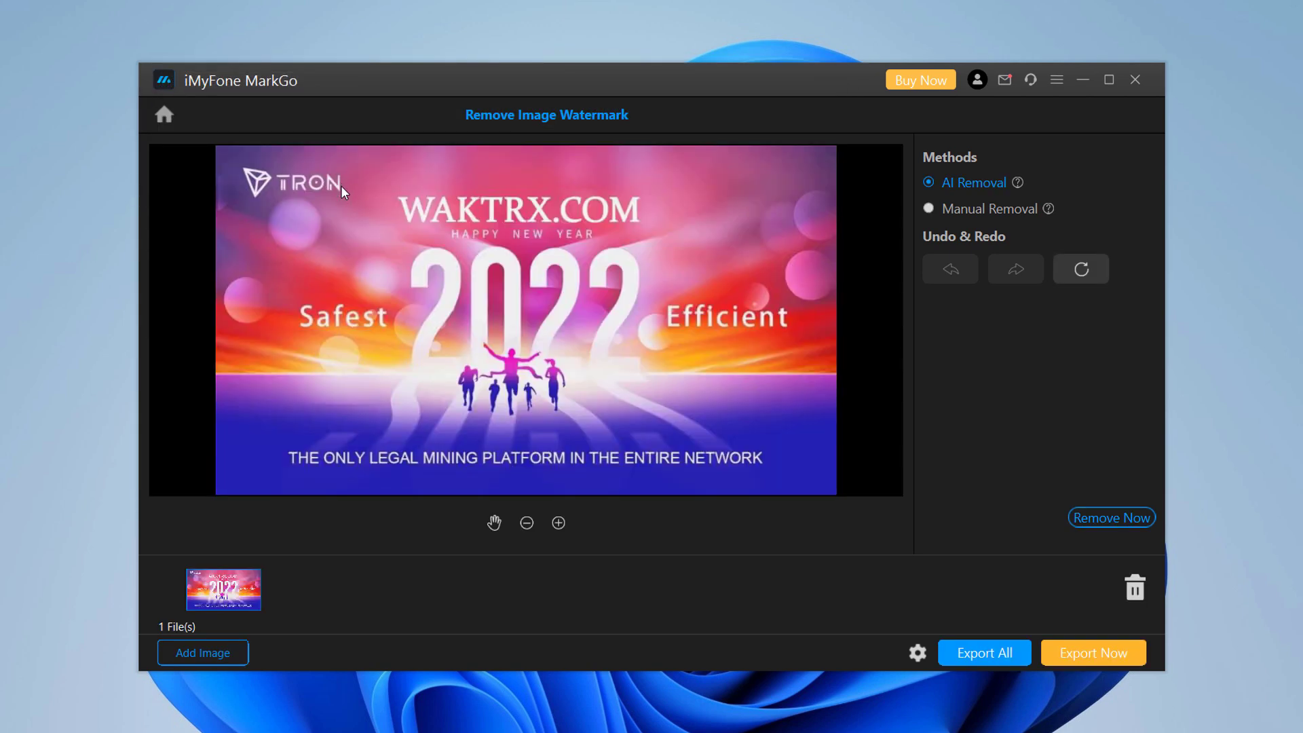
mouse_move(277, 201)
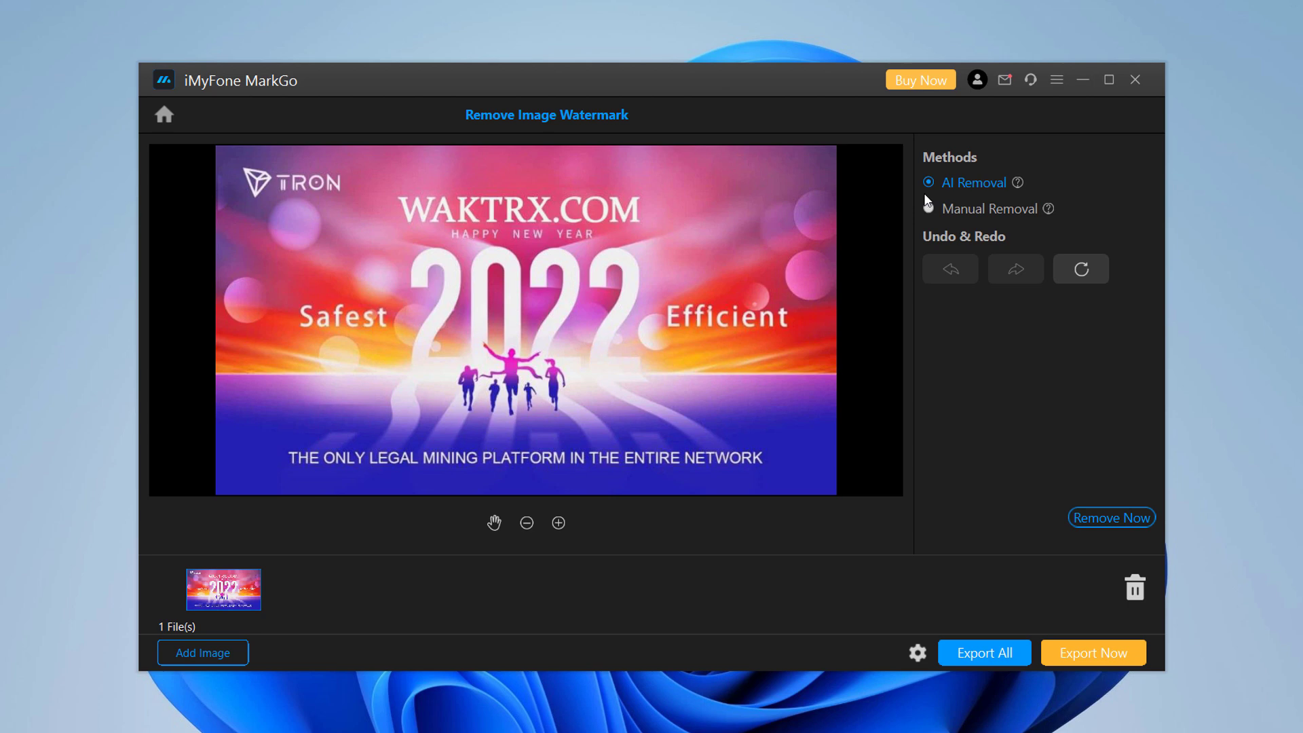
- Switch to Manual Removal so the TRON logo can be boxed for erasing
click(928, 209)
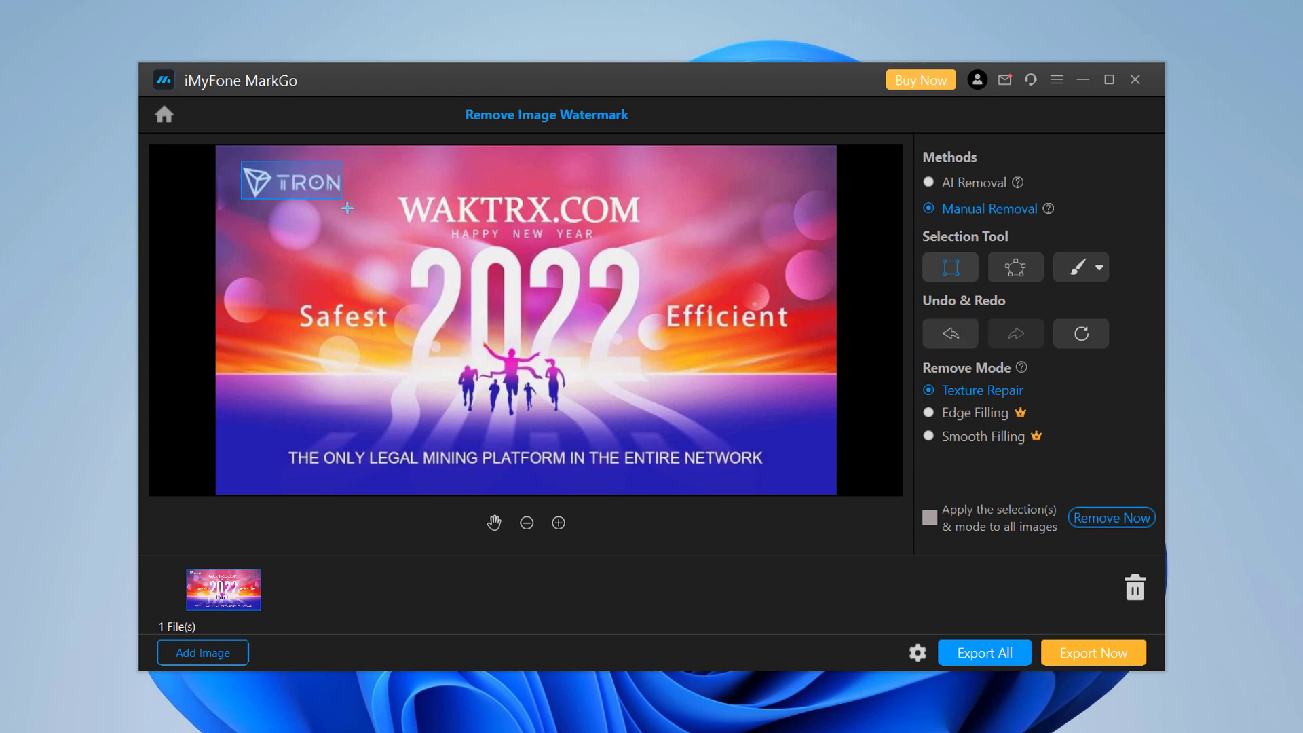
mouse_move(1046, 353)
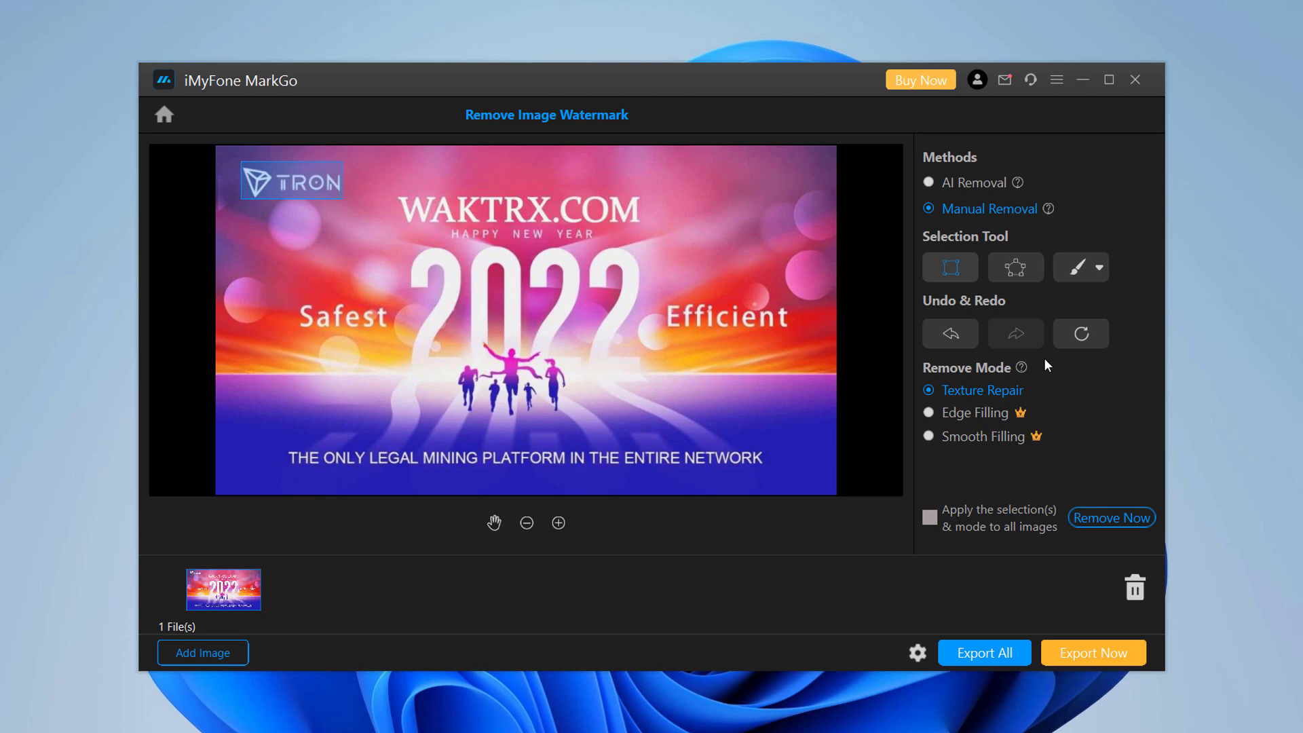
mouse_move(1036, 392)
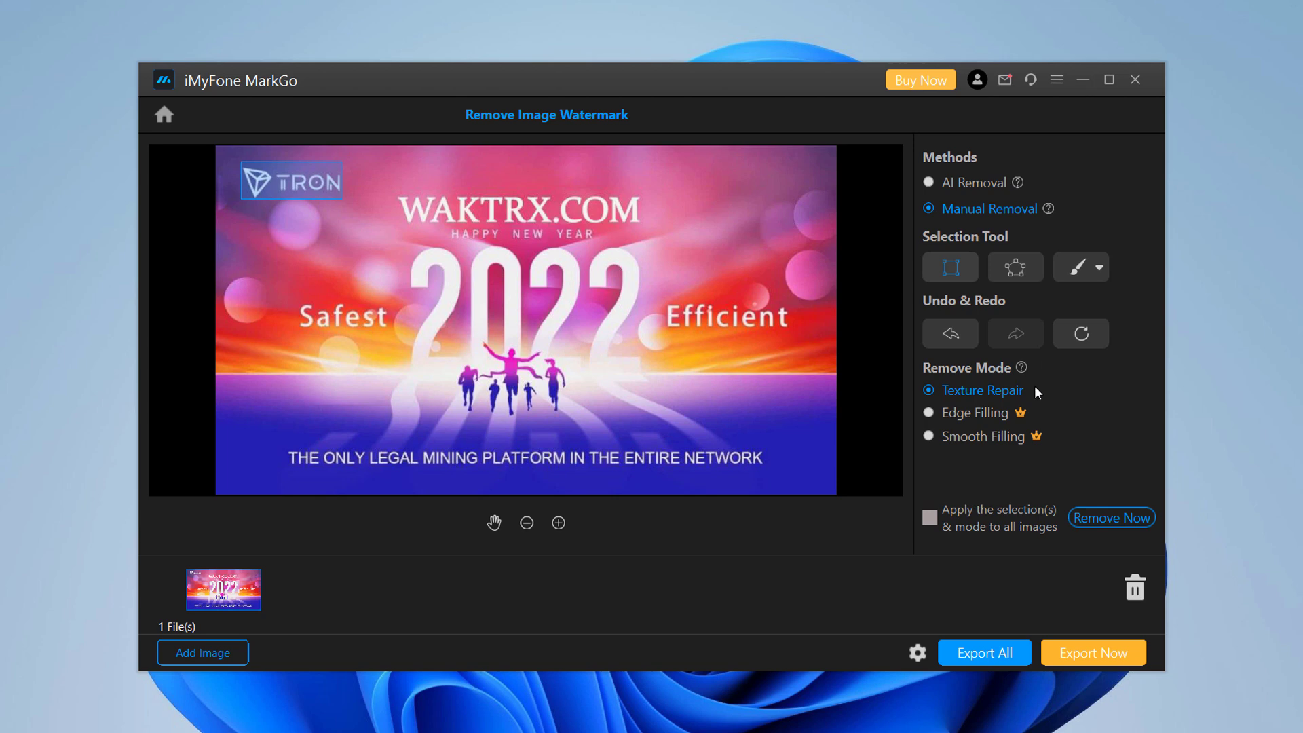
mouse_move(1035, 396)
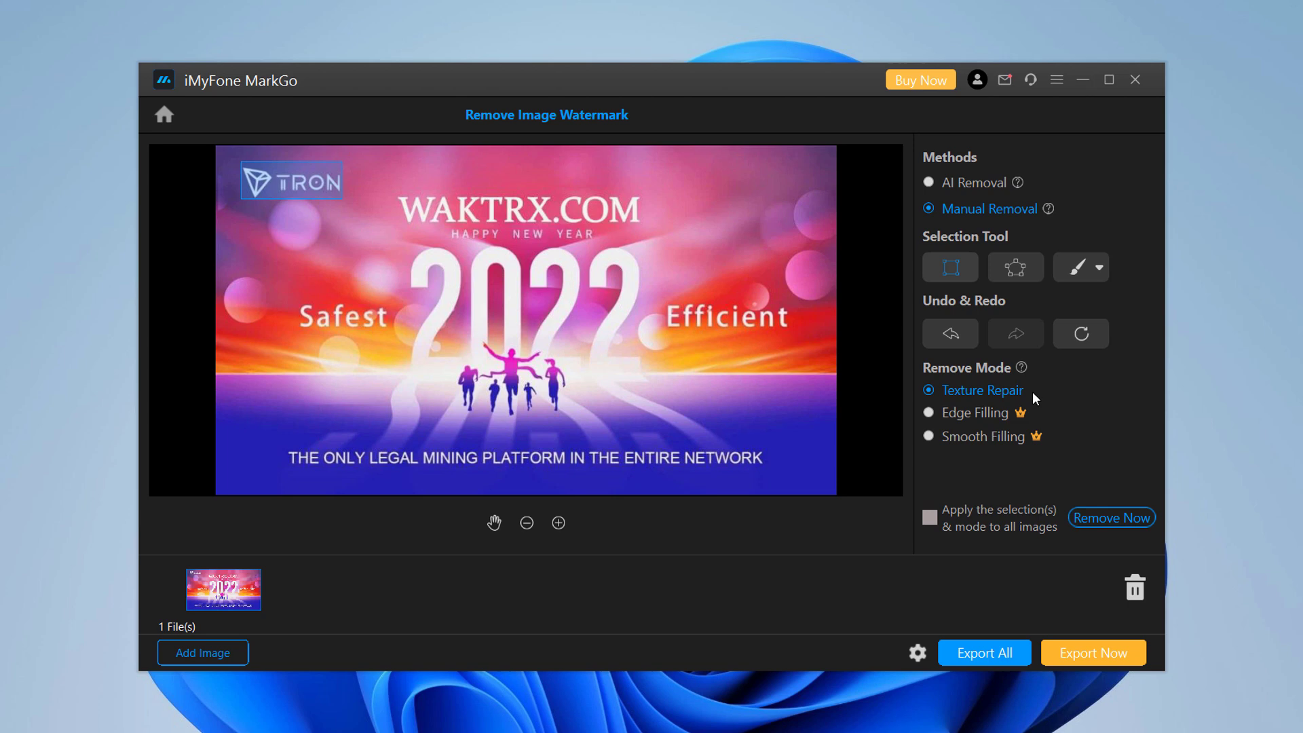
mouse_move(1030, 391)
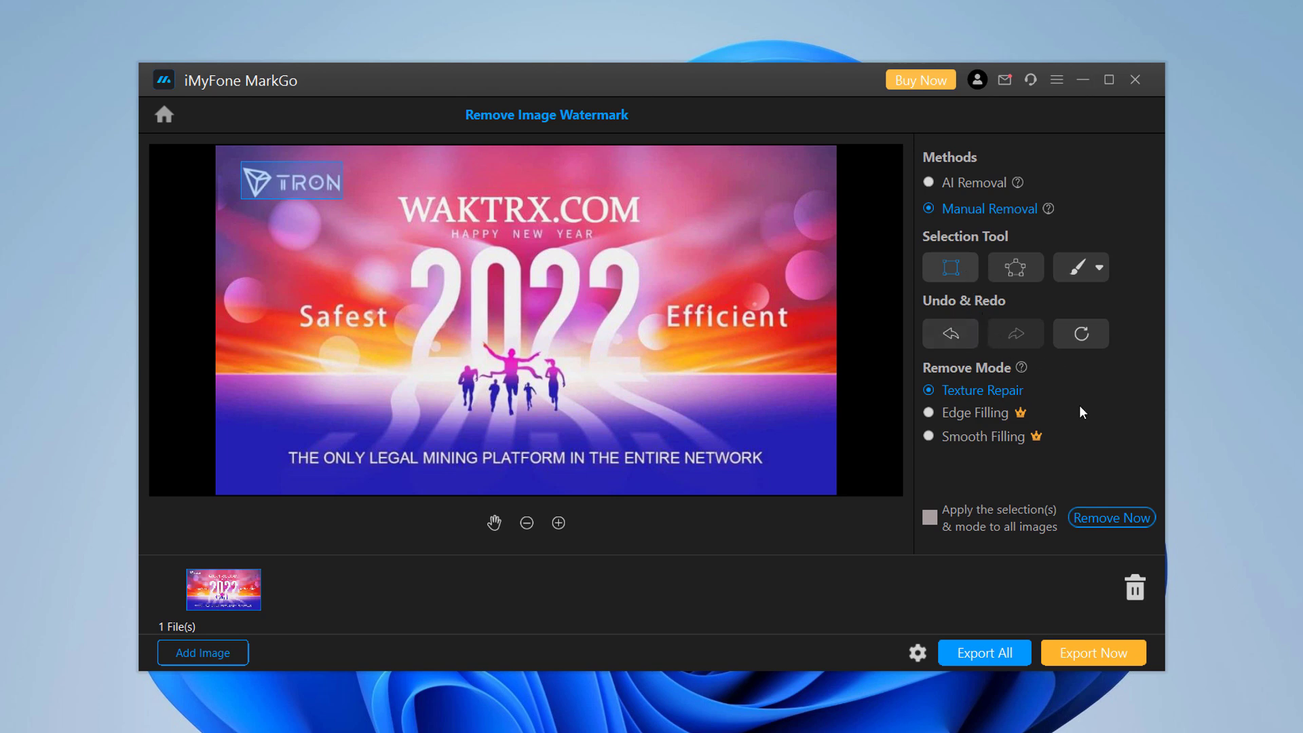
mouse_move(1038, 532)
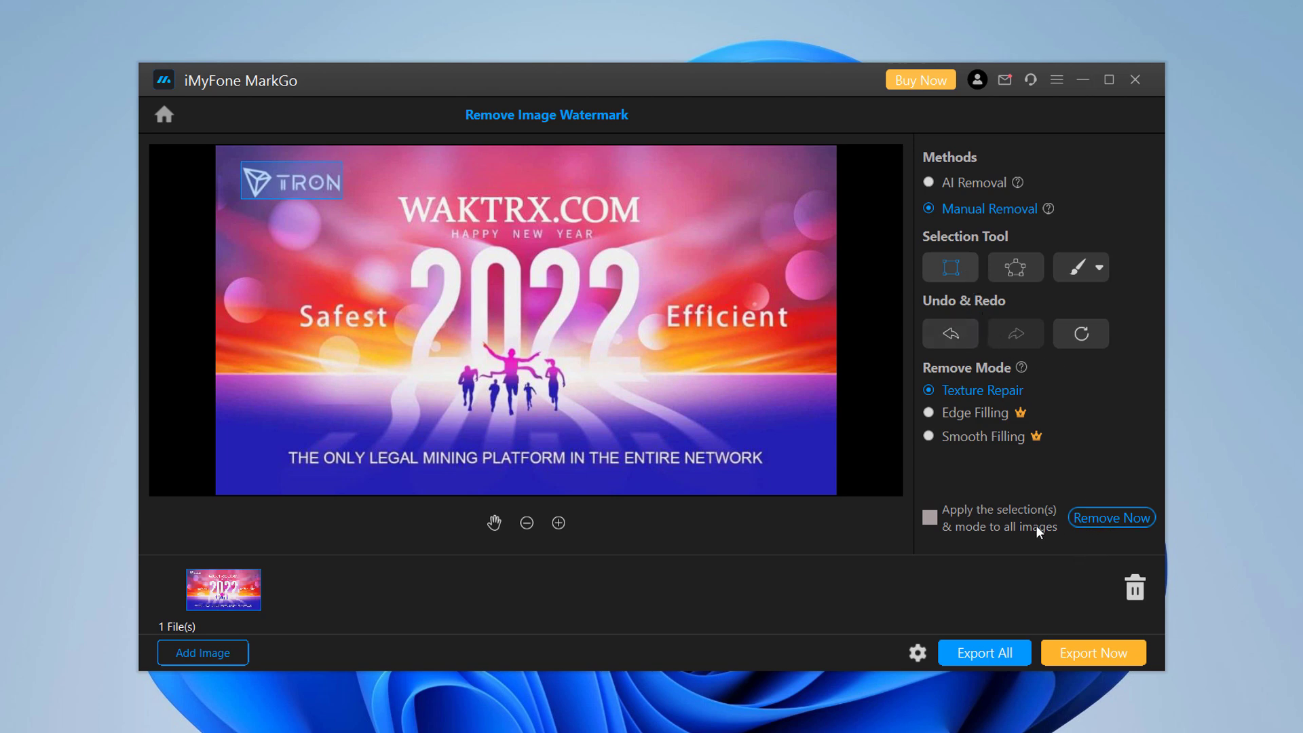
- Run Remove Now to erase the marked TRON logo from the banner corner
click(1111, 517)
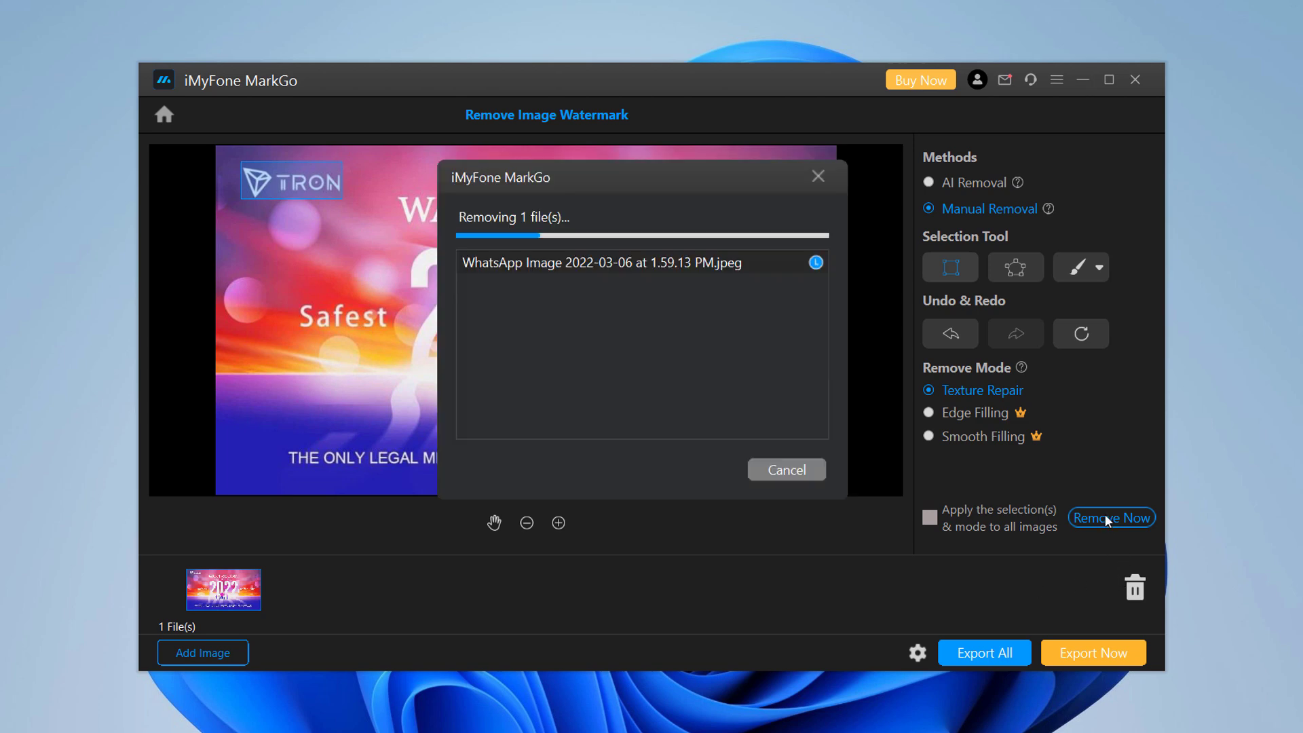
click(1111, 517)
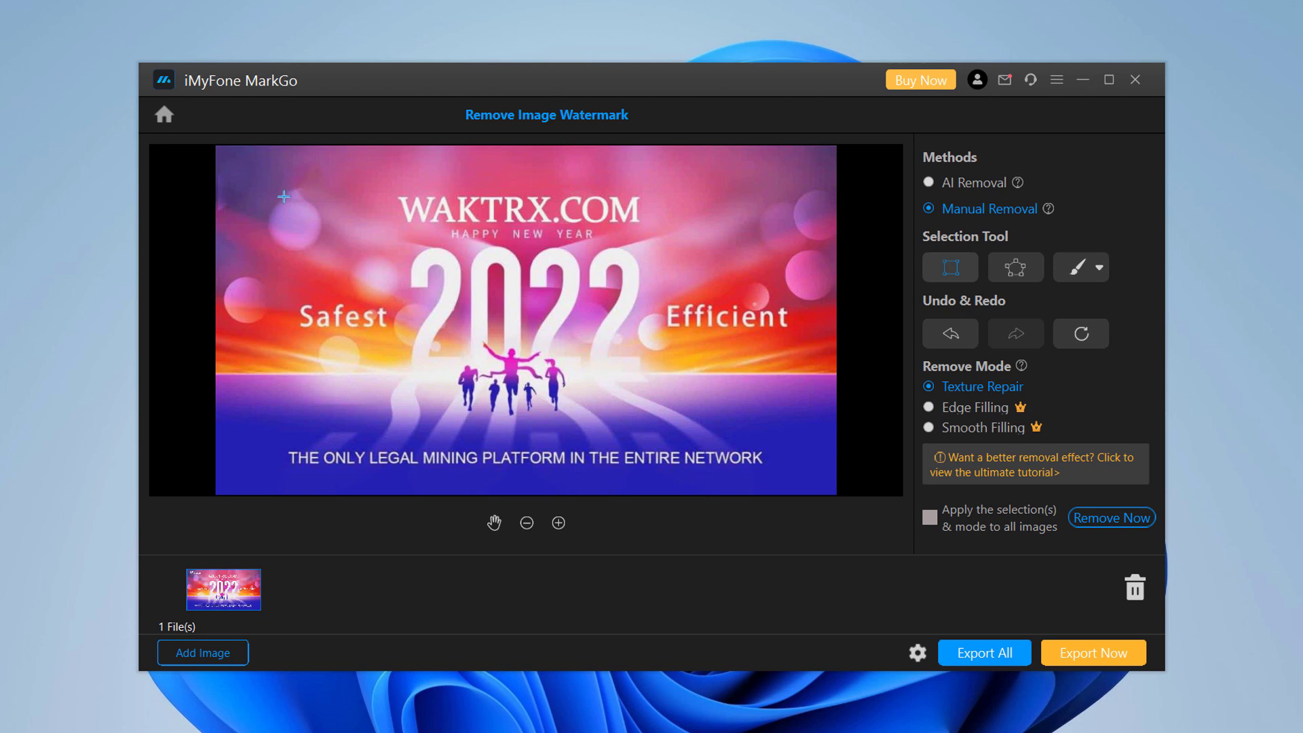
mouse_move(447, 228)
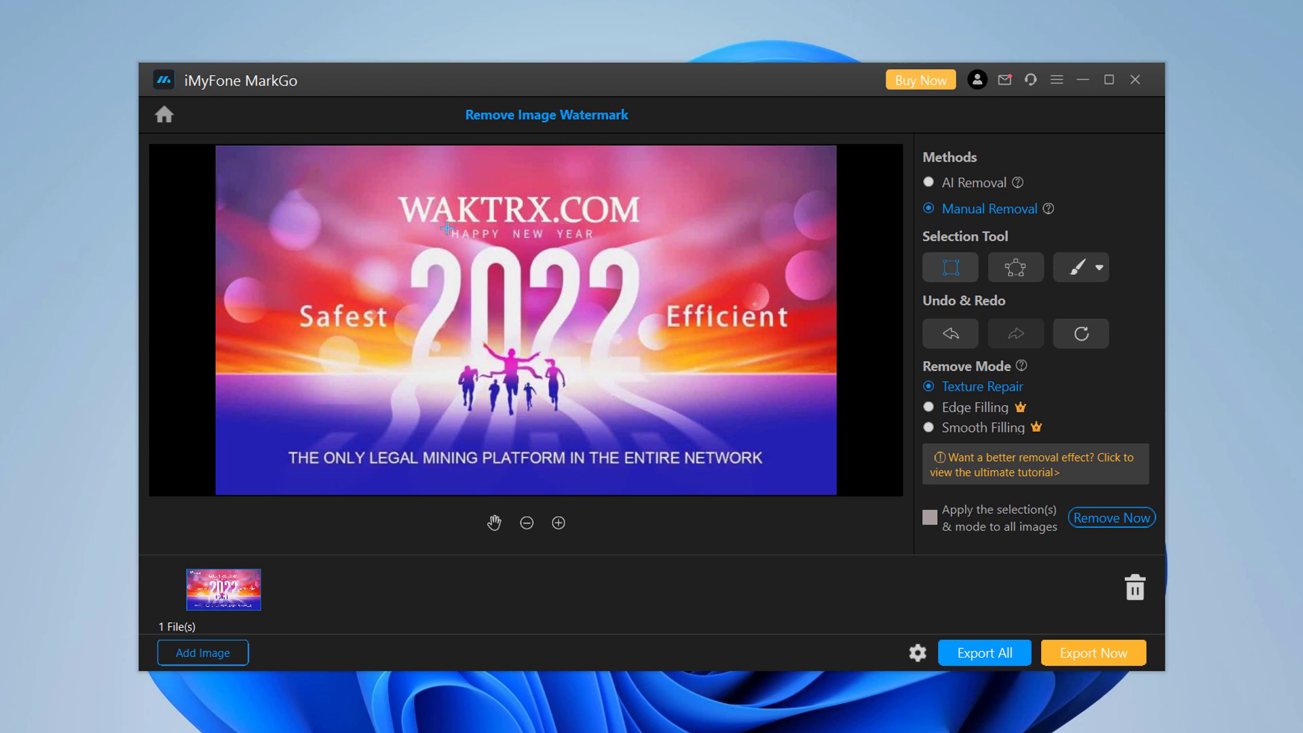
- Box and erase the HAPPY NEW YEAR text, then the WAKTRX.COM text, from the banner
drag(446, 234, 598, 242)
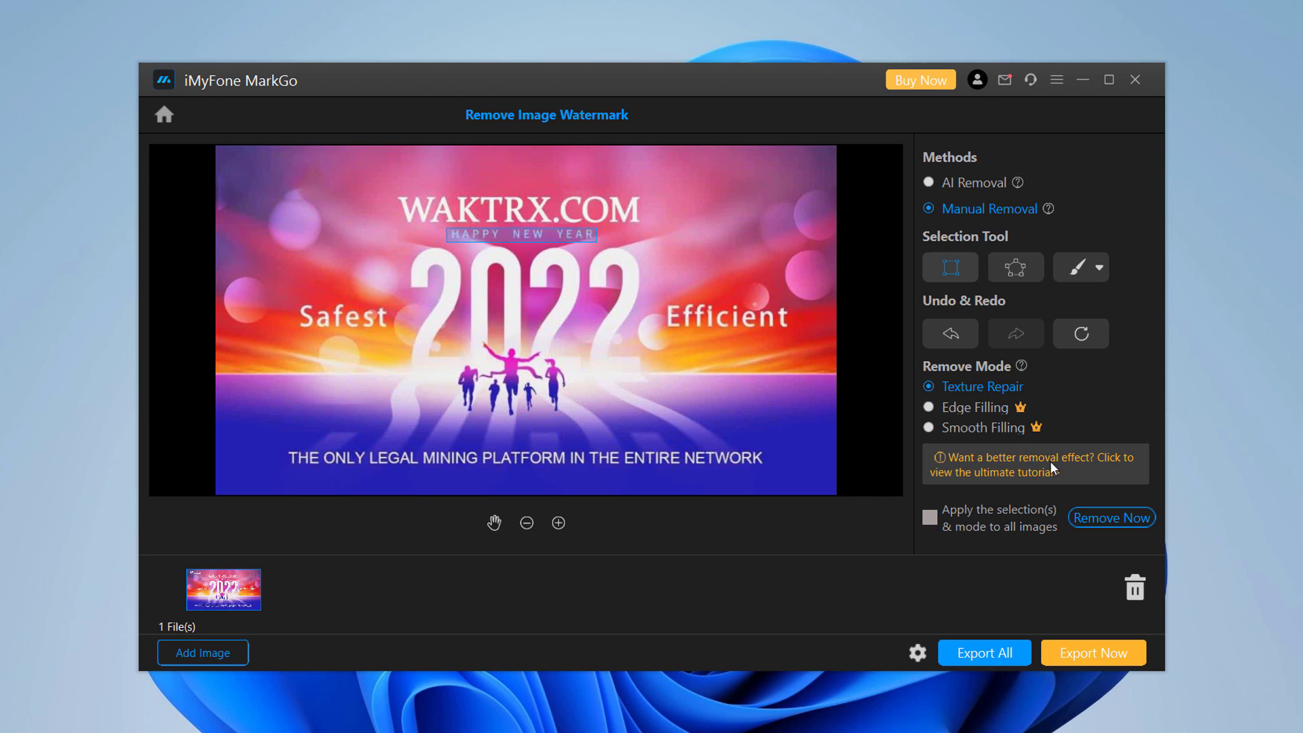
click(1111, 517)
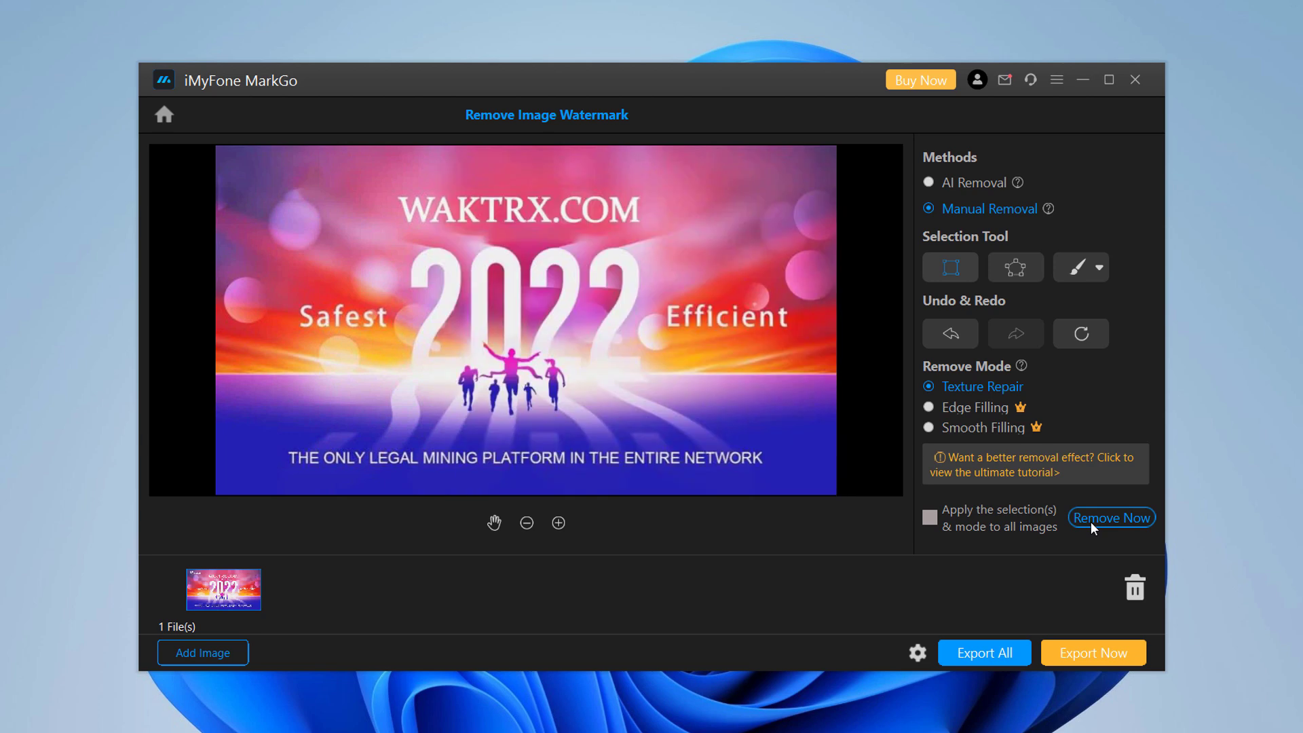
mouse_move(679, 246)
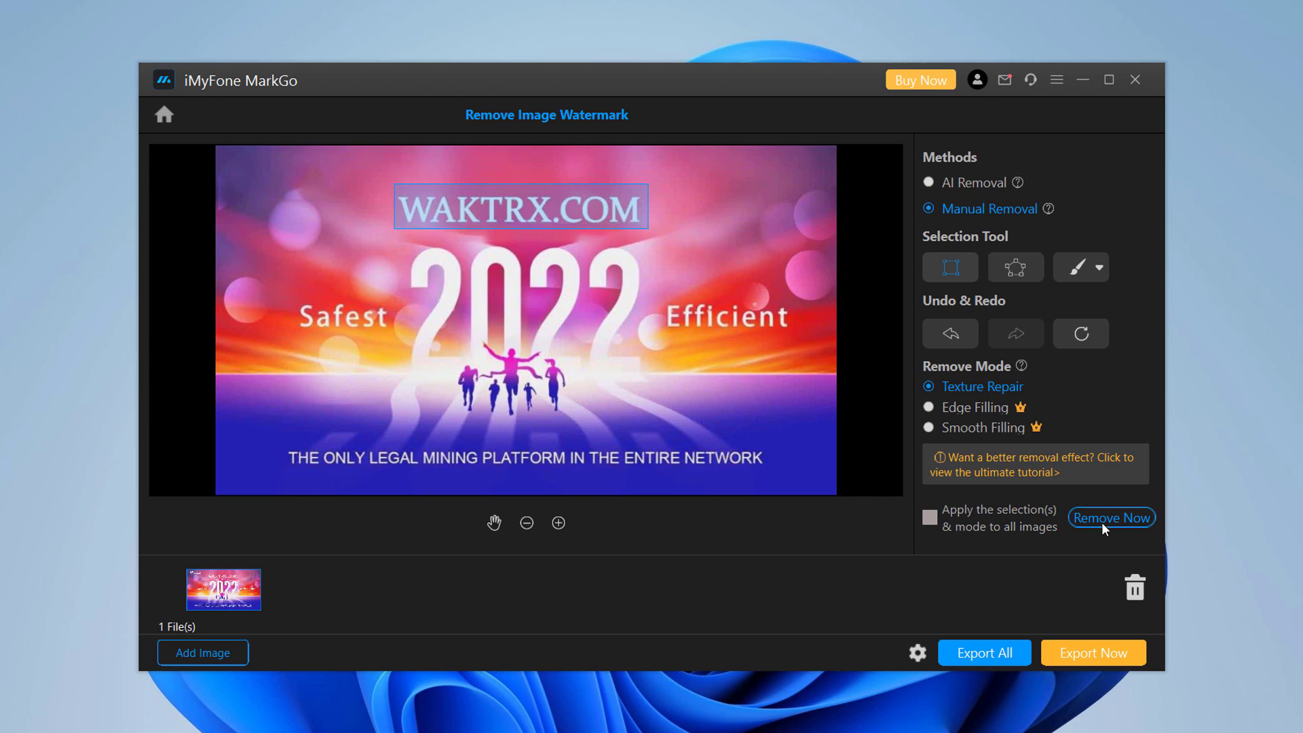
click(1111, 517)
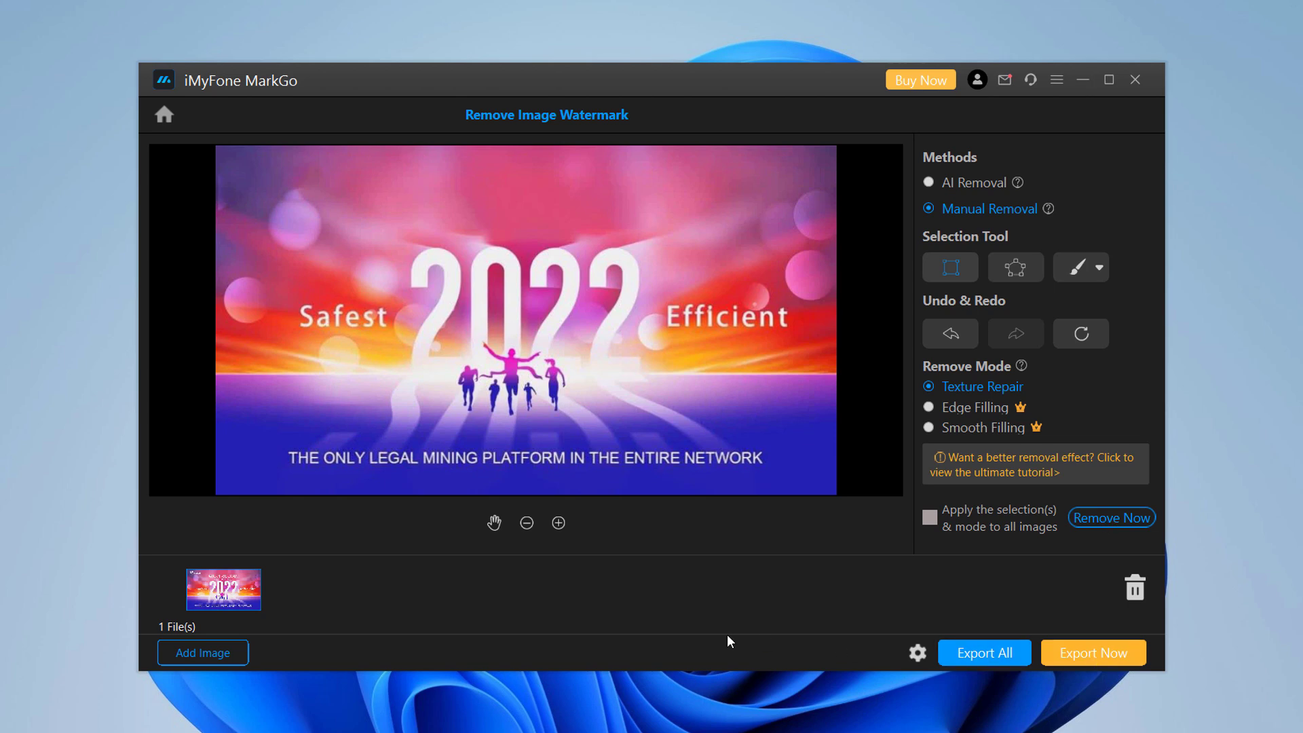
- Clear the finished banner and pick the phone photo from Downloads for import
click(1133, 588)
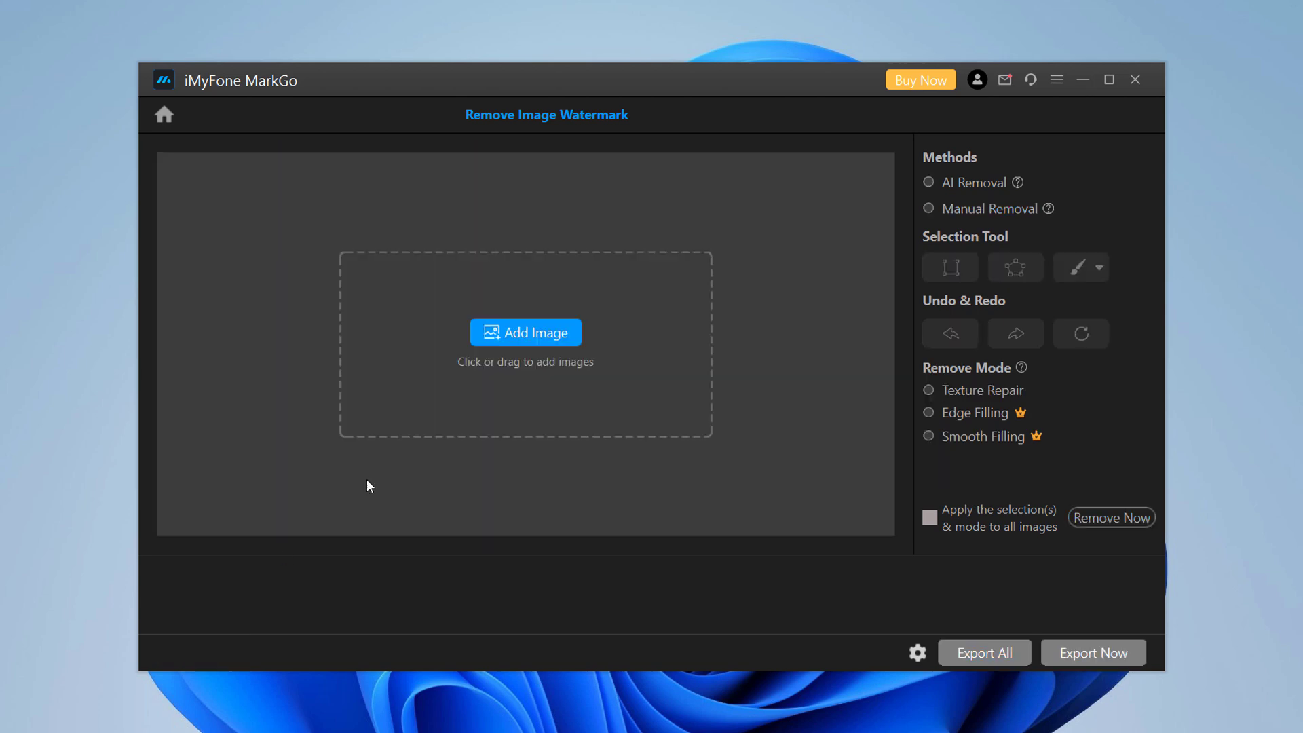
click(525, 332)
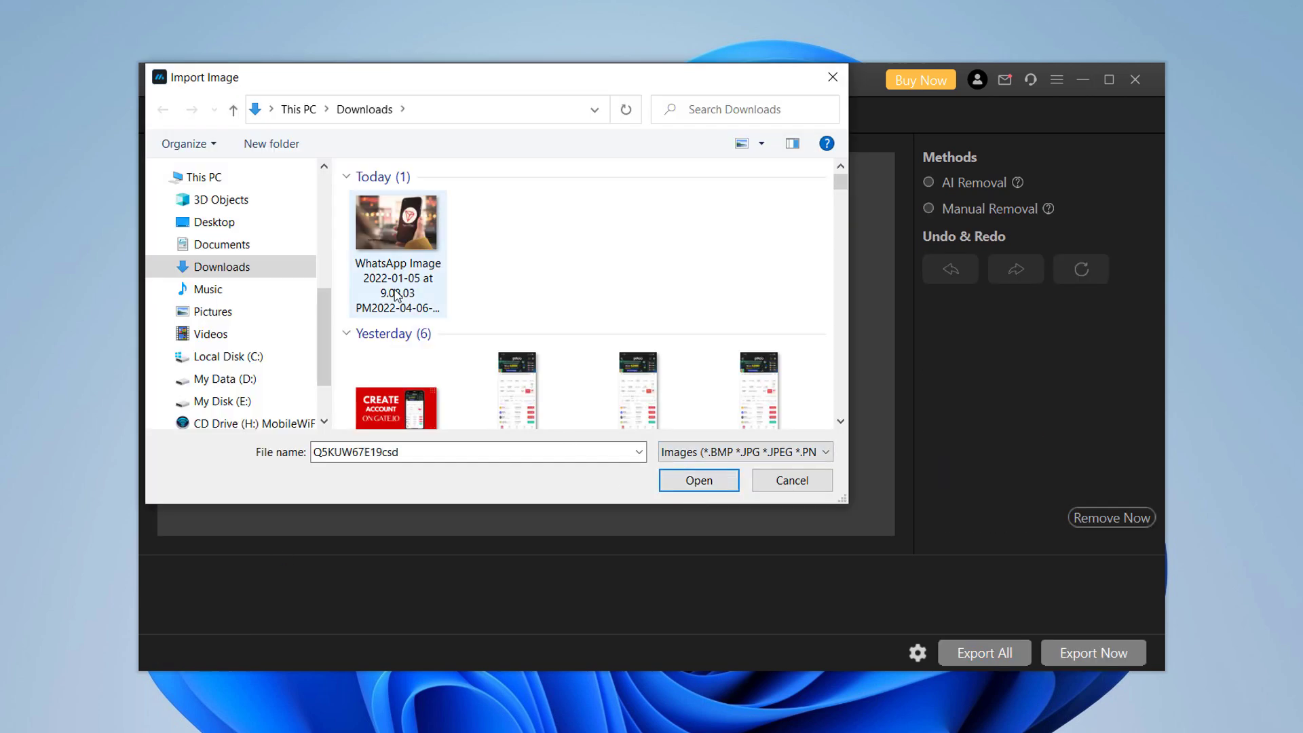
- Load the Tron phone photo and switch to Manual Removal to mark its WATERMARK text
click(698, 480)
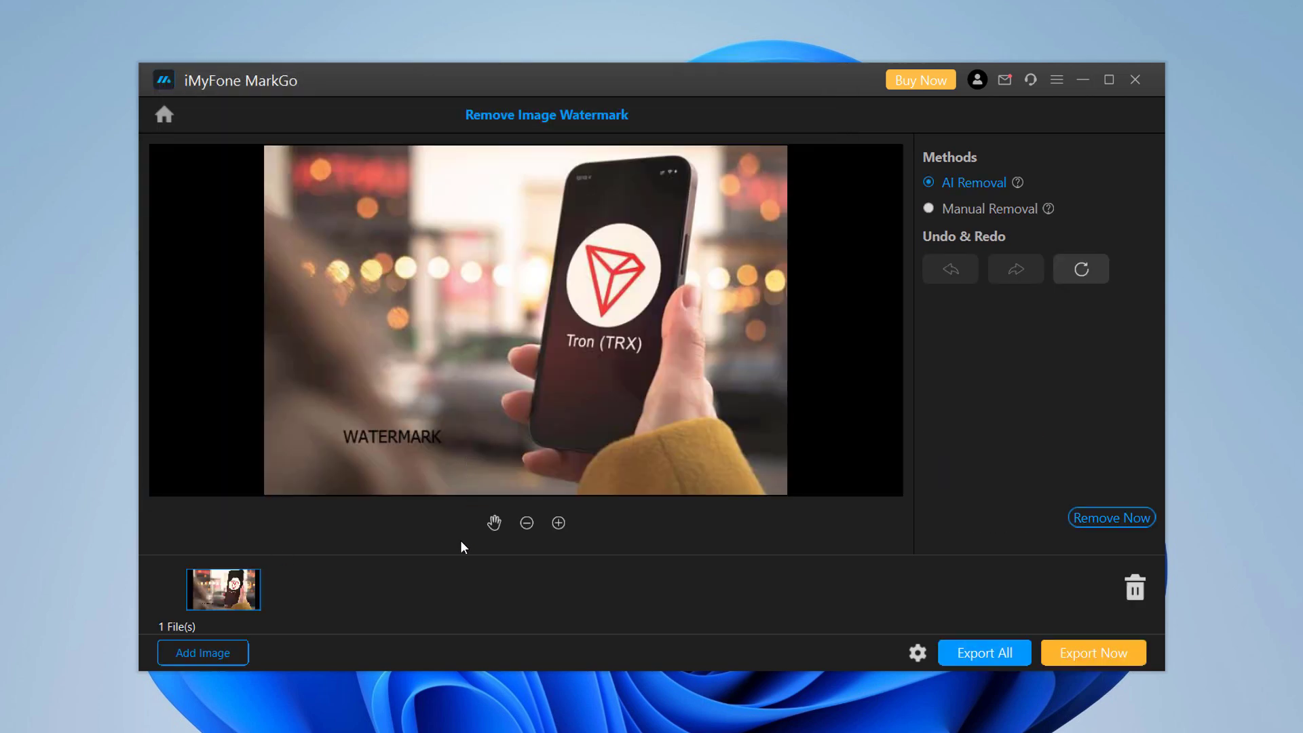
click(929, 209)
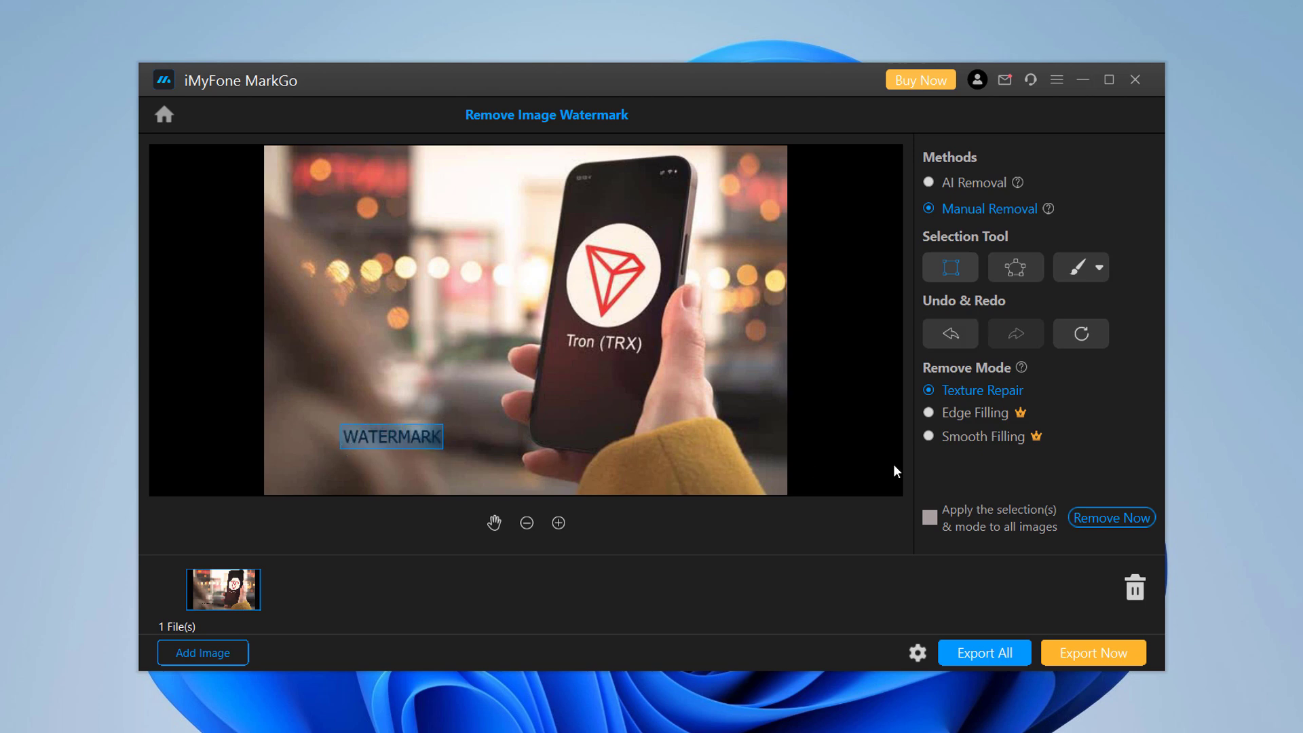
- Erase the WATERMARK text, brush over the Tron (TRX) label, and export the edited photo
click(1112, 517)
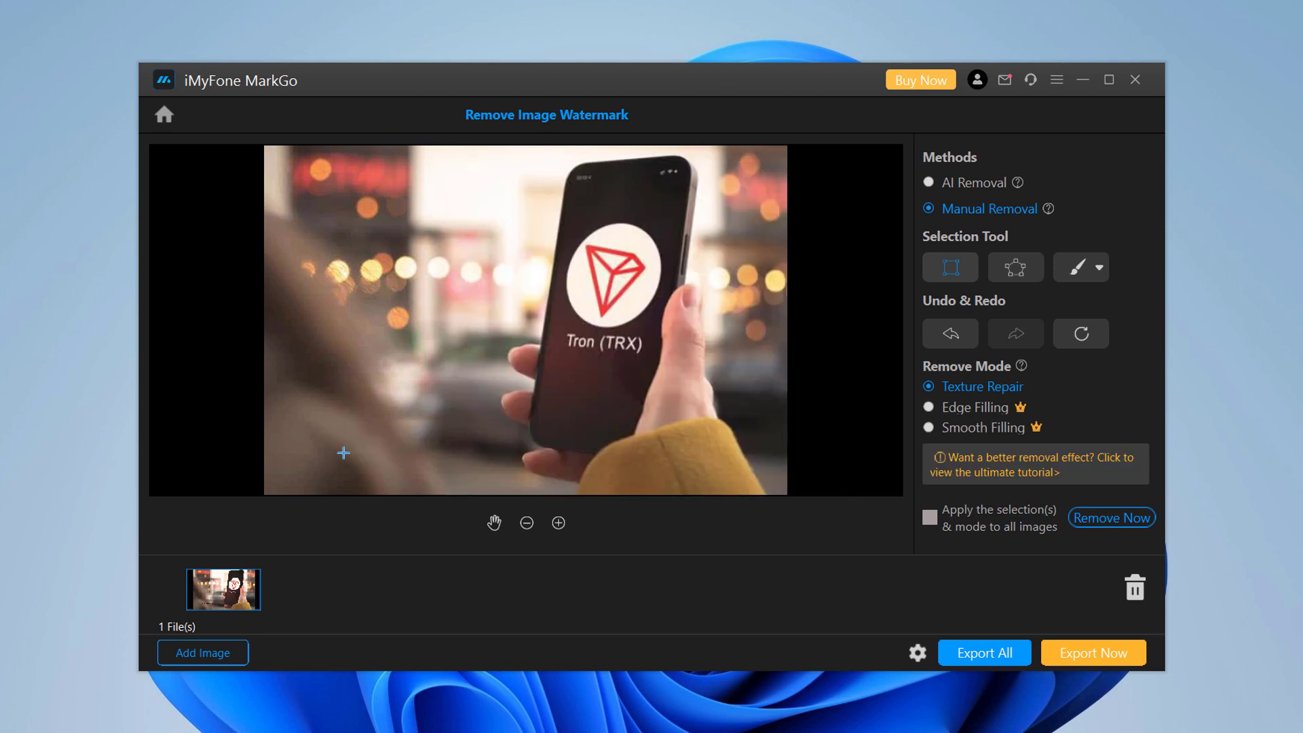
click(1075, 267)
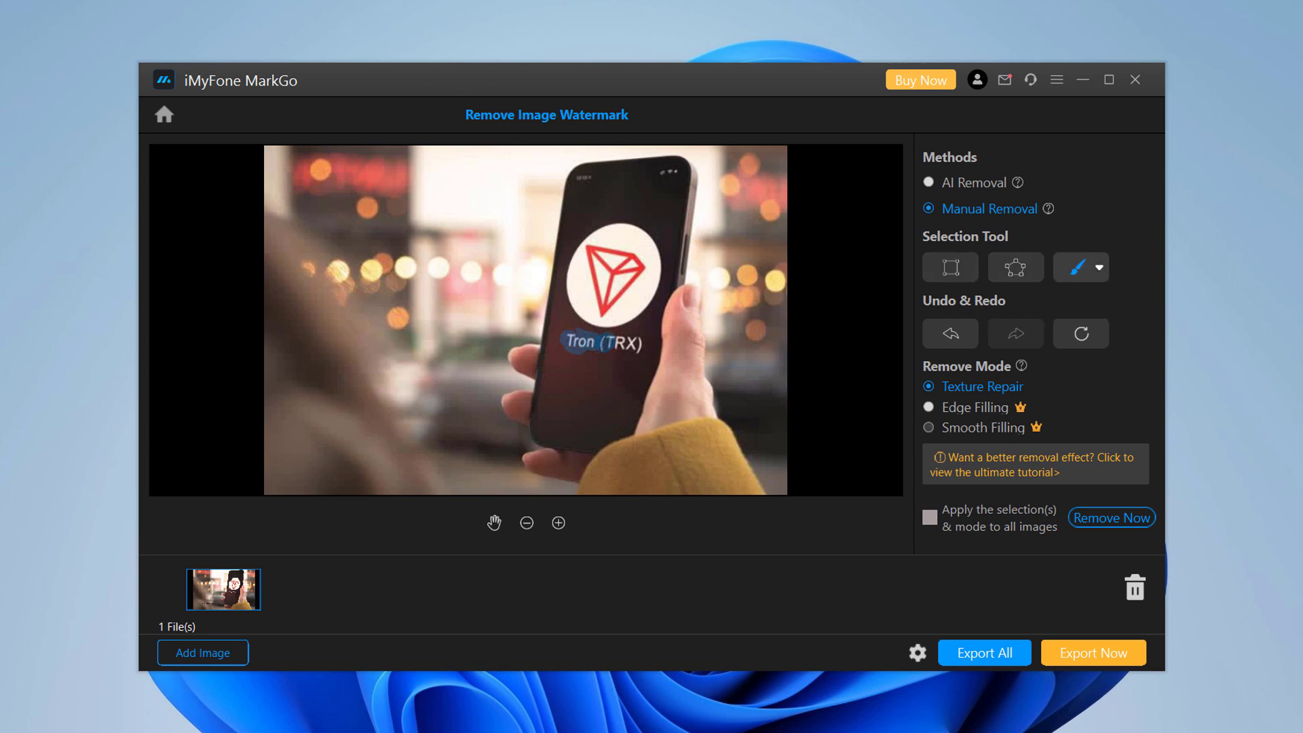
drag(564, 340, 639, 342)
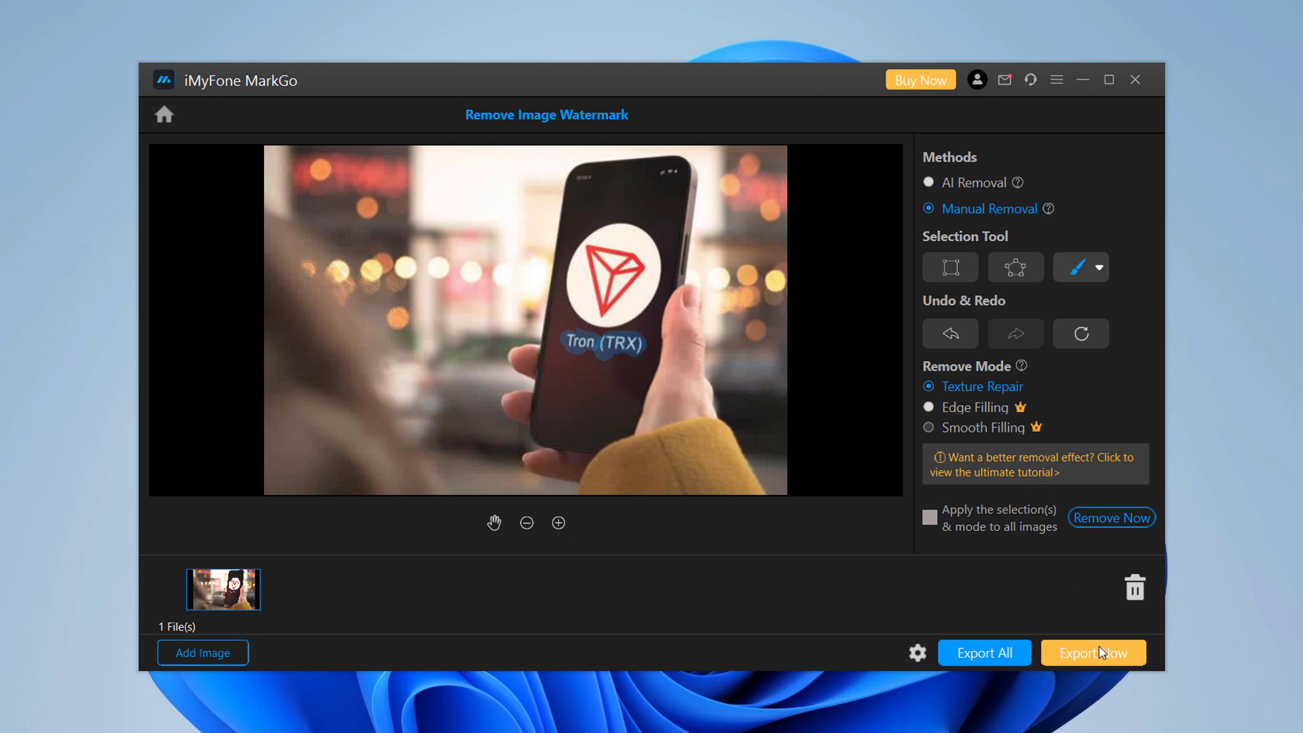
click(1111, 517)
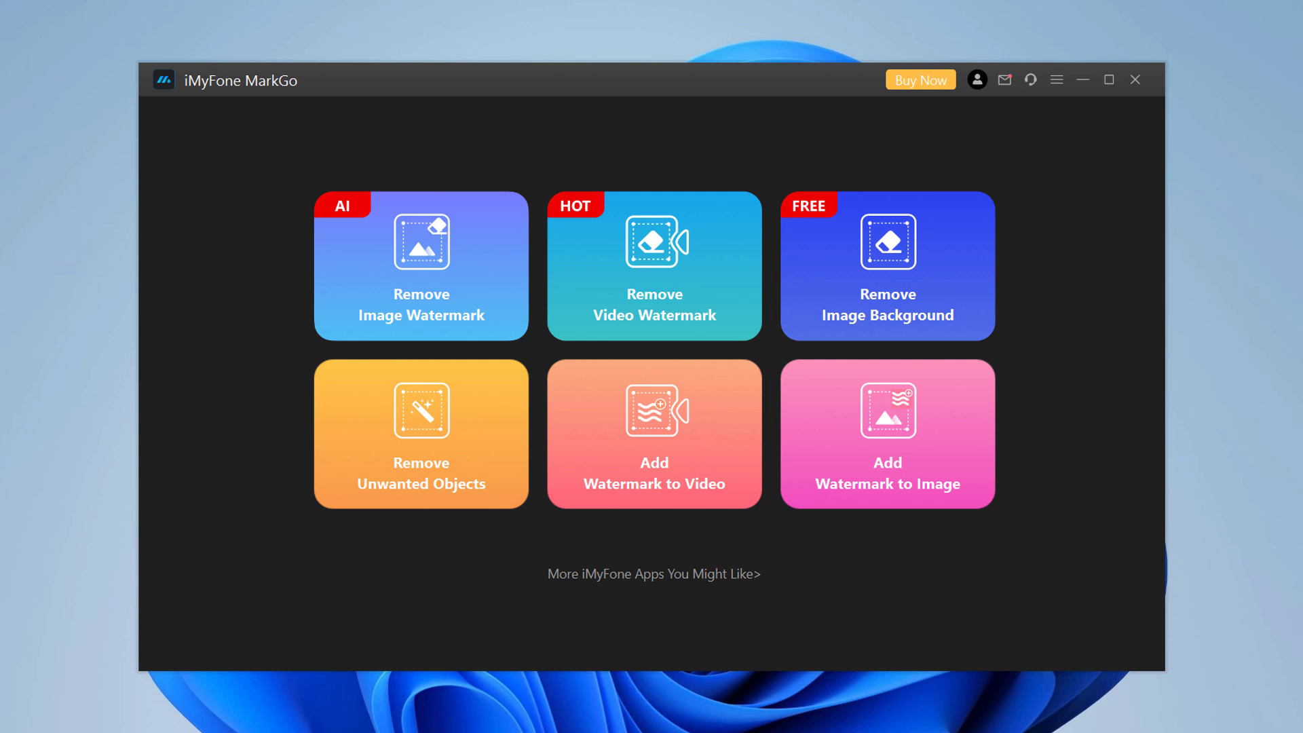
mouse_move(912, 281)
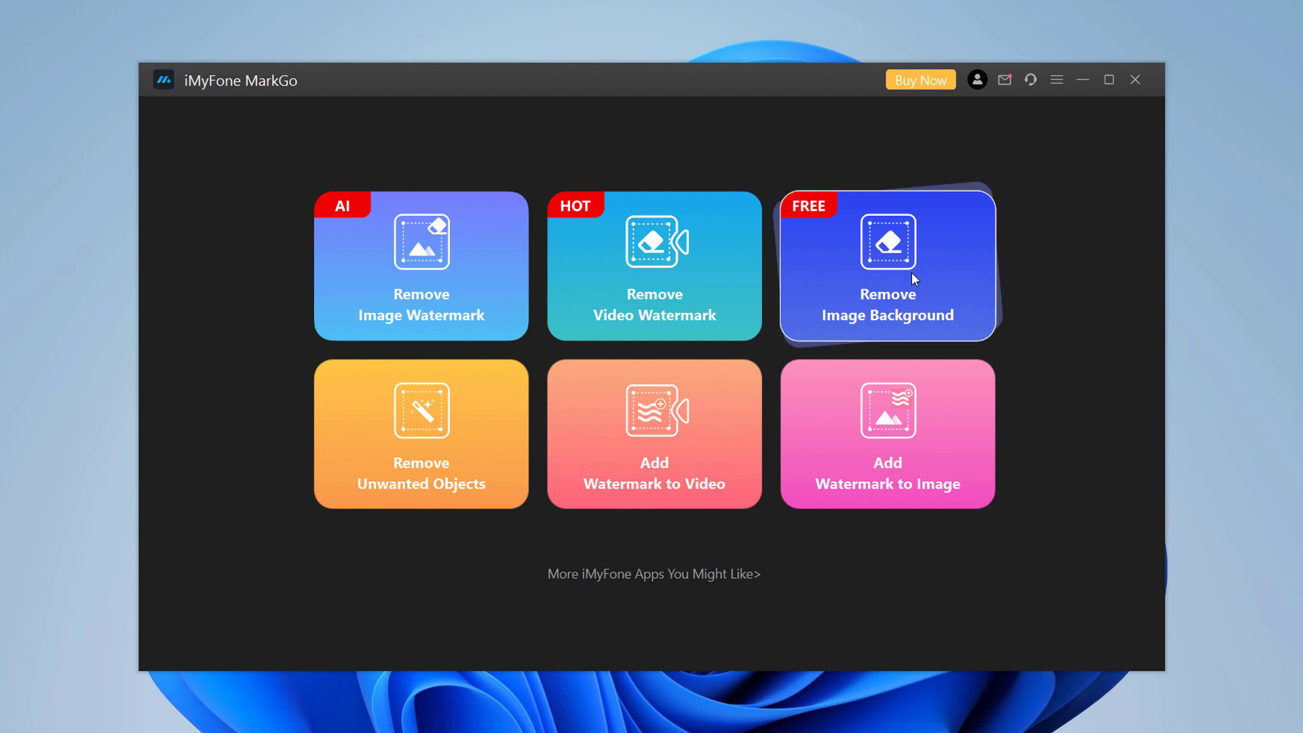
- Load the portrait of a man in a mall from the Photos folder into Remove Image Background
click(886, 266)
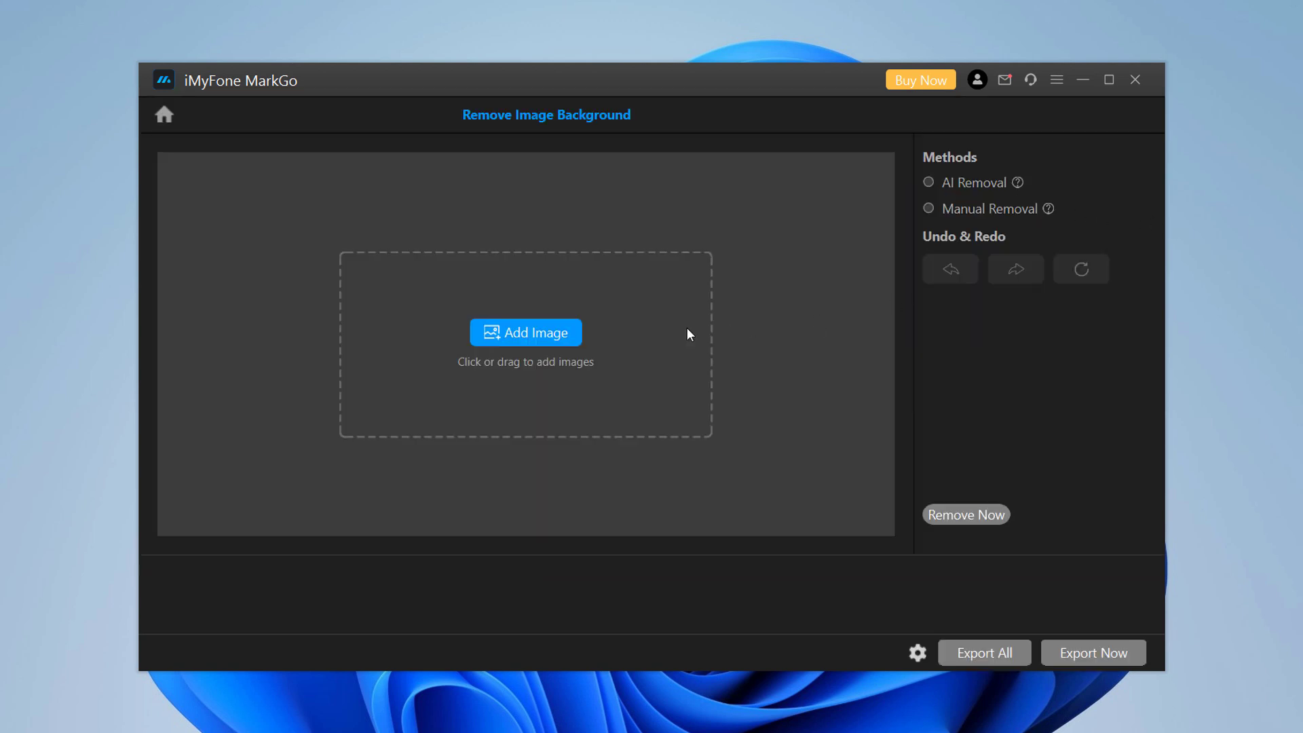
click(526, 332)
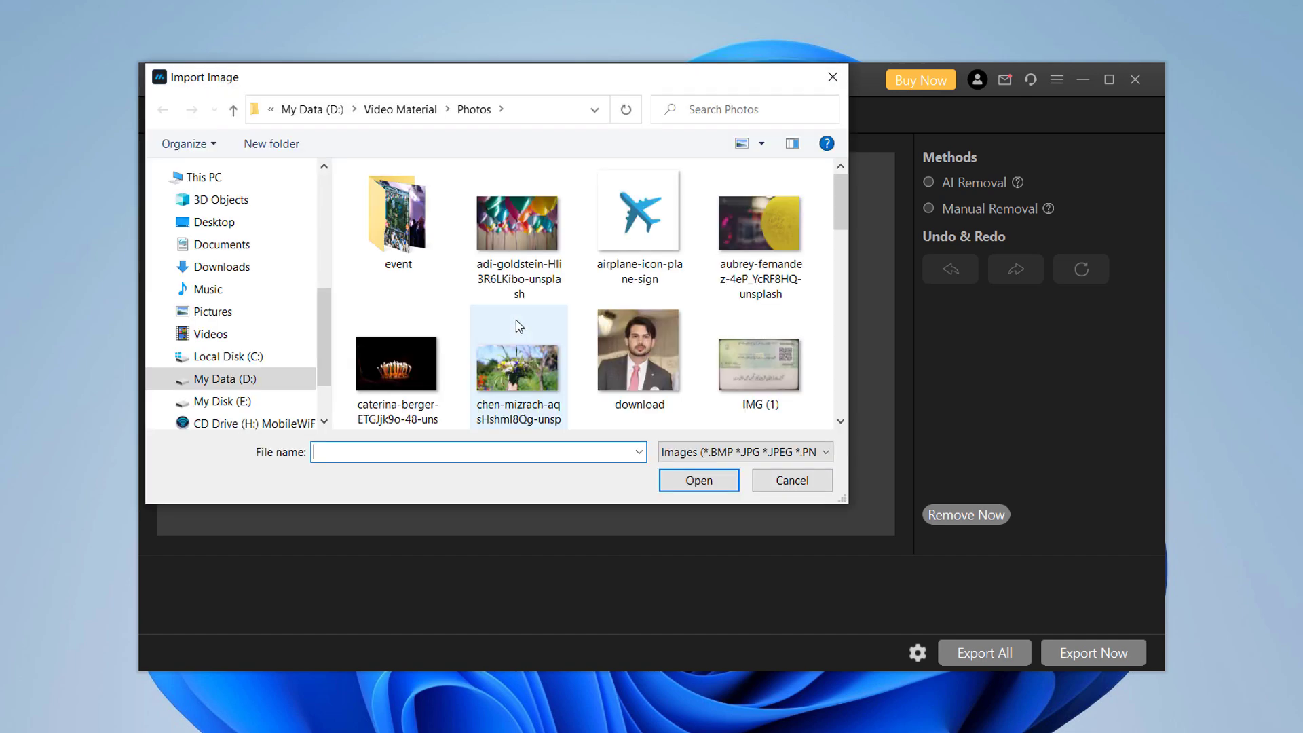
scroll(down, 3)
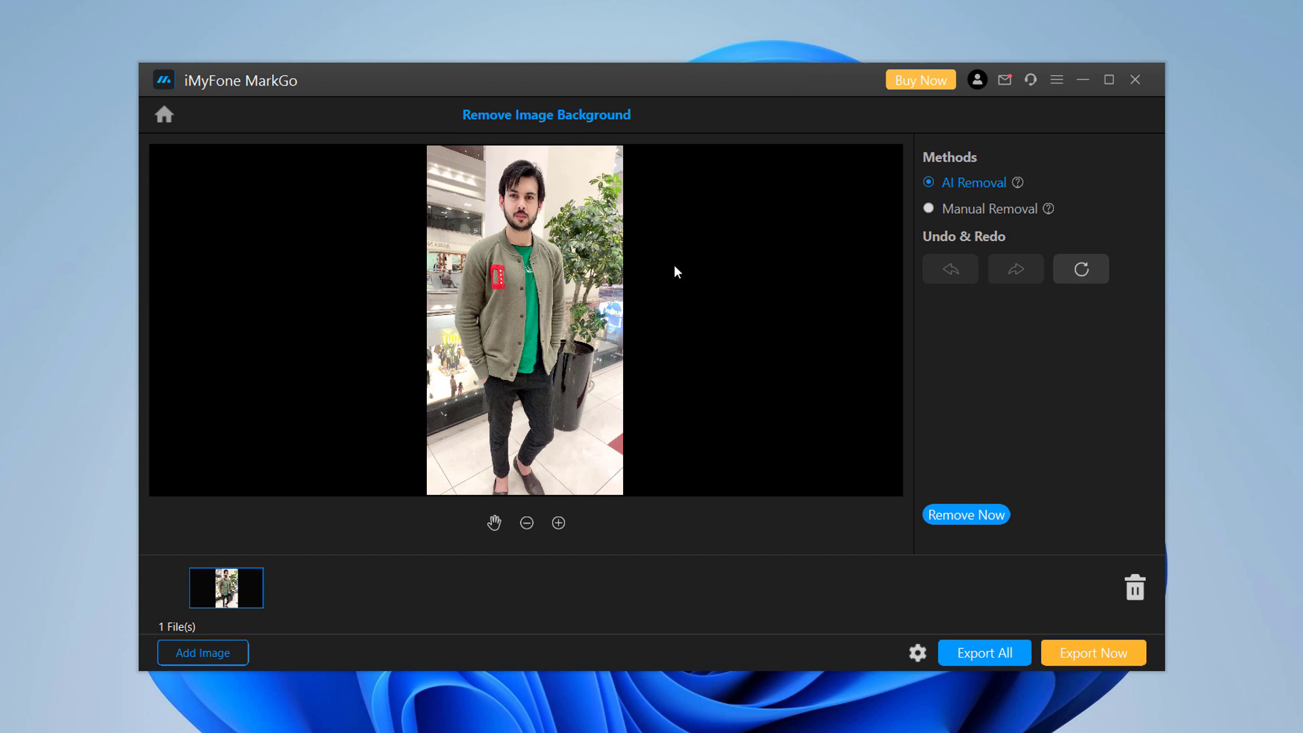
click(558, 523)
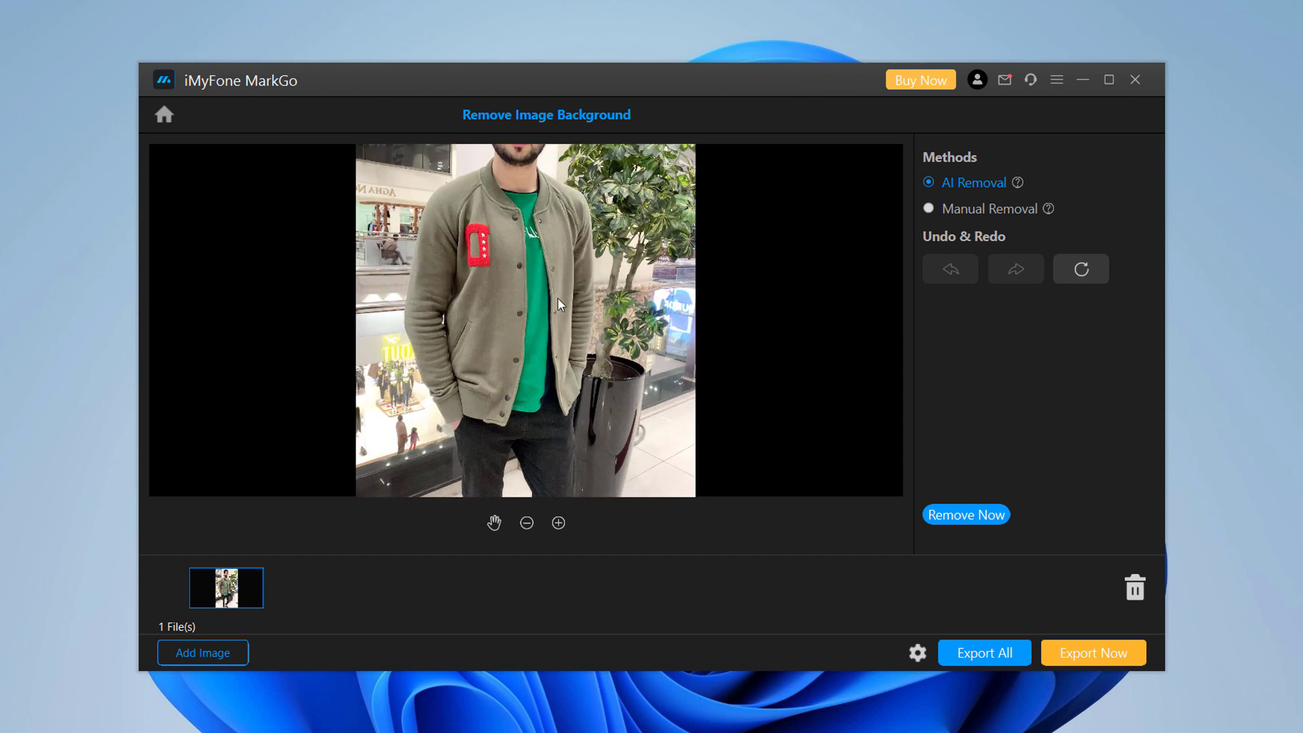
mouse_move(527, 304)
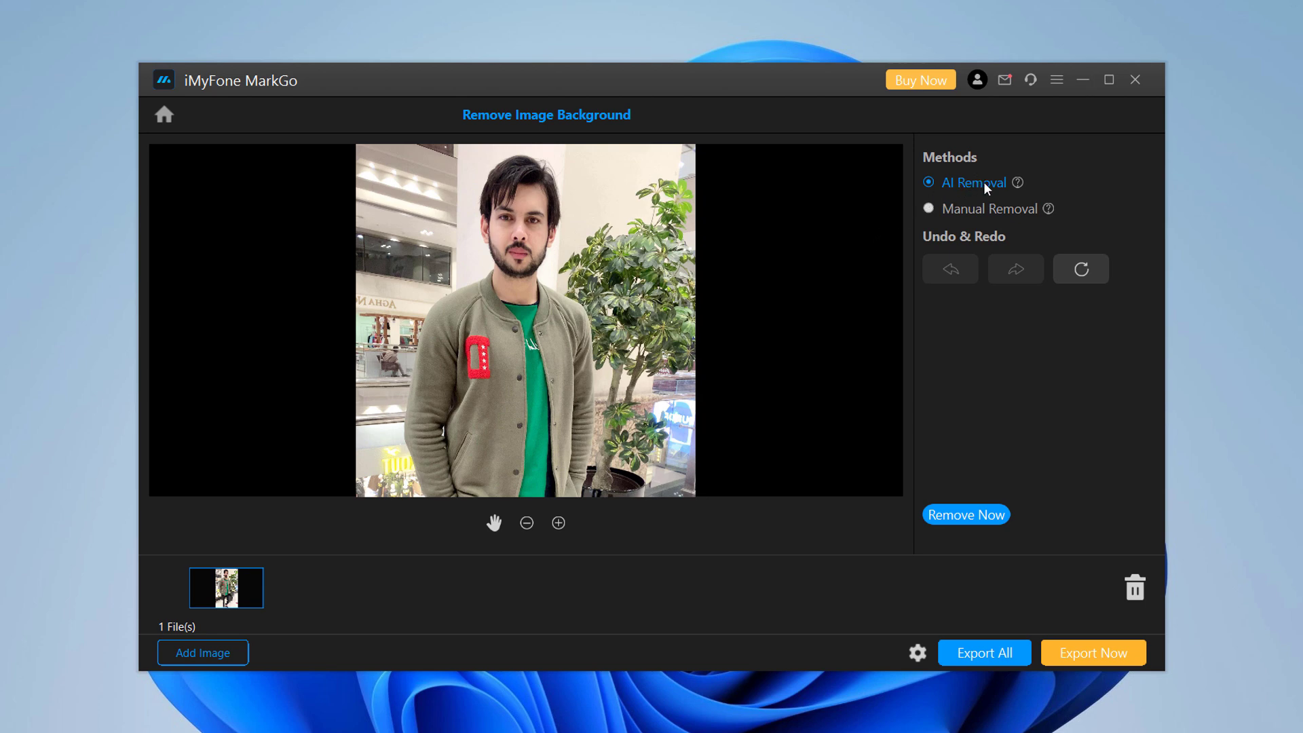
- Run AI Removal to strip the mall background, leaving the man on transparency
click(965, 515)
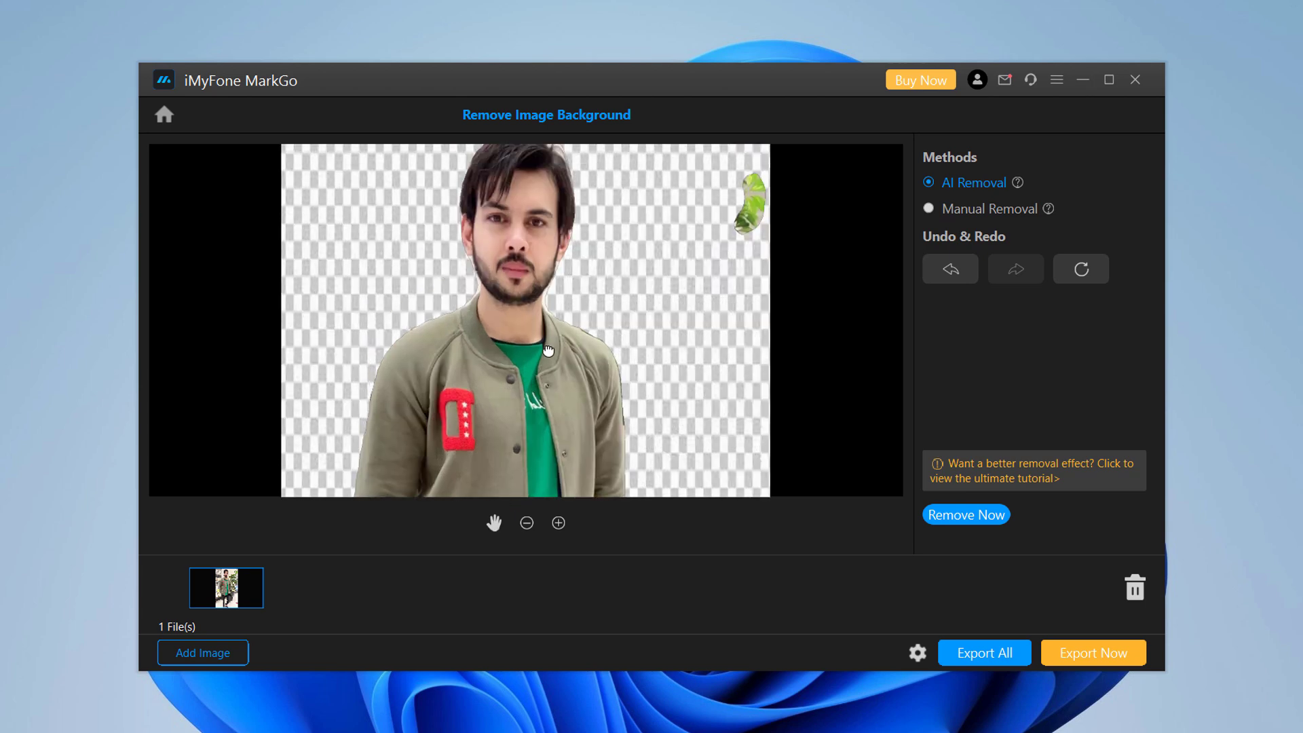
- Erase the leftover plant patches with Manual Removal, then go back to the Home menu
click(928, 209)
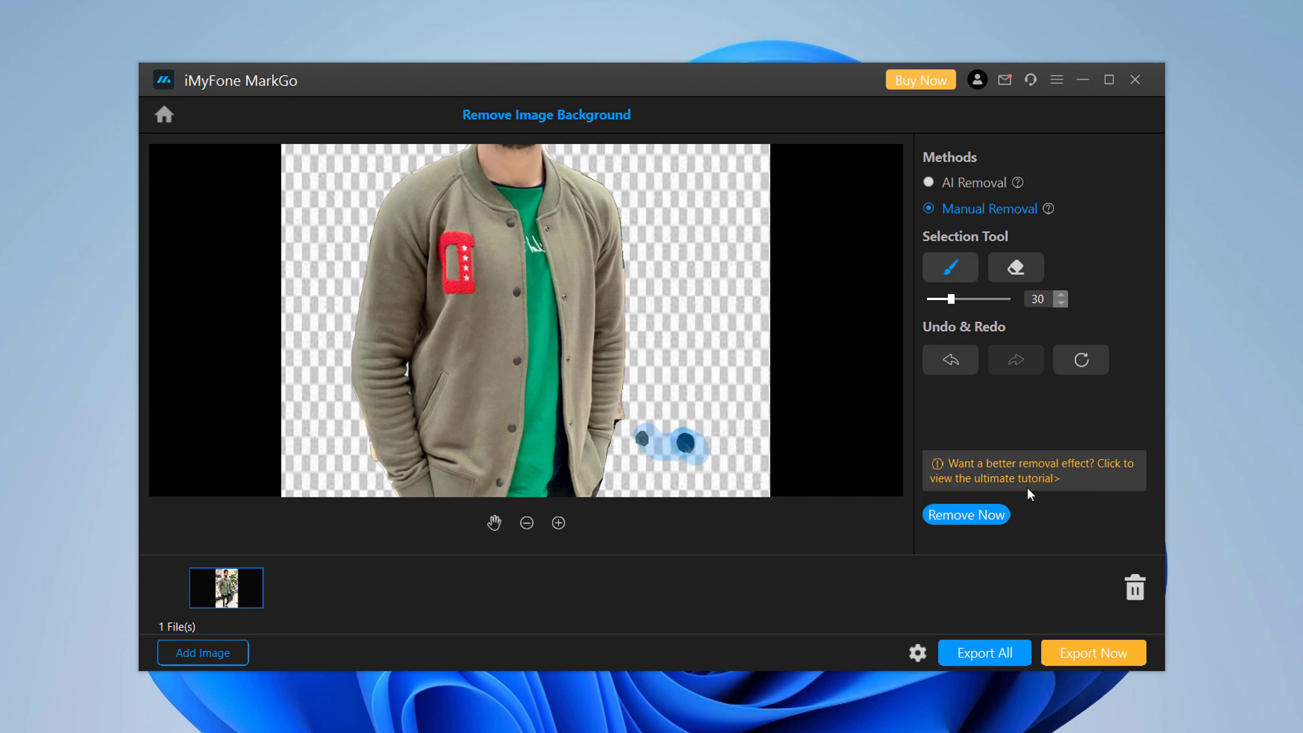
click(964, 514)
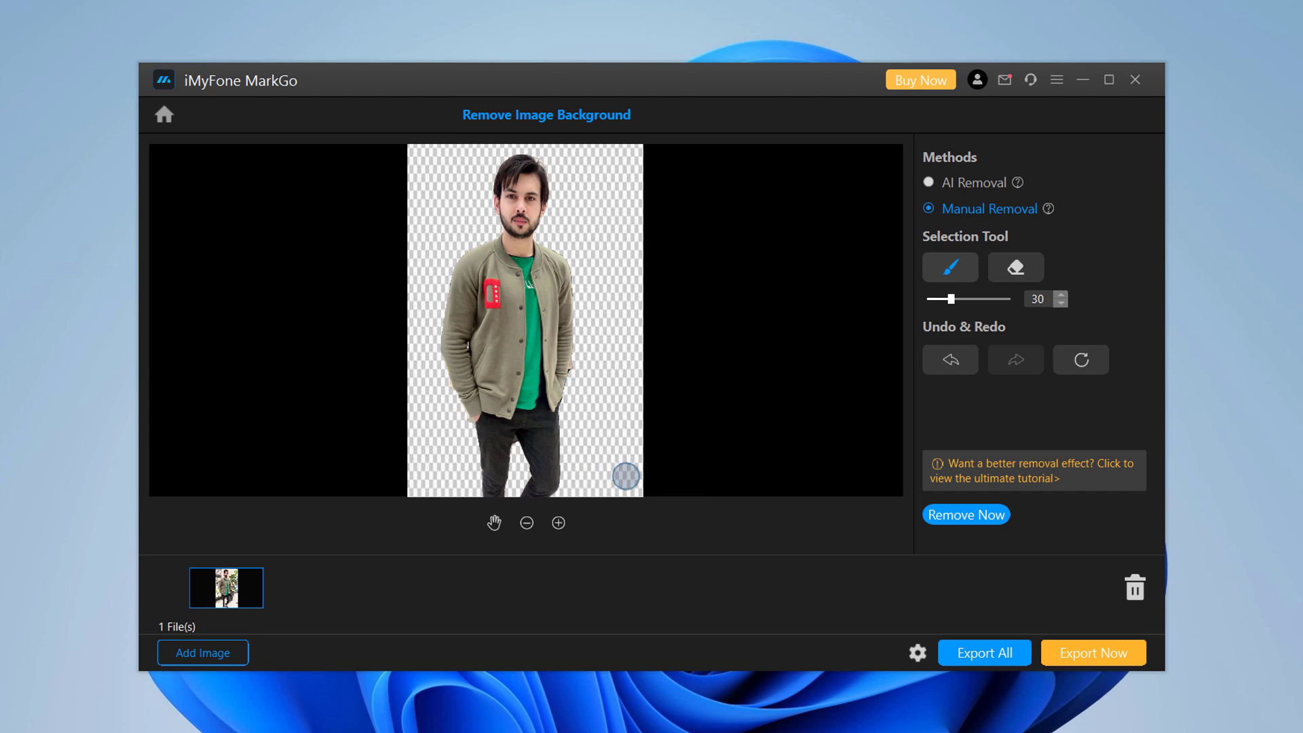
click(1057, 81)
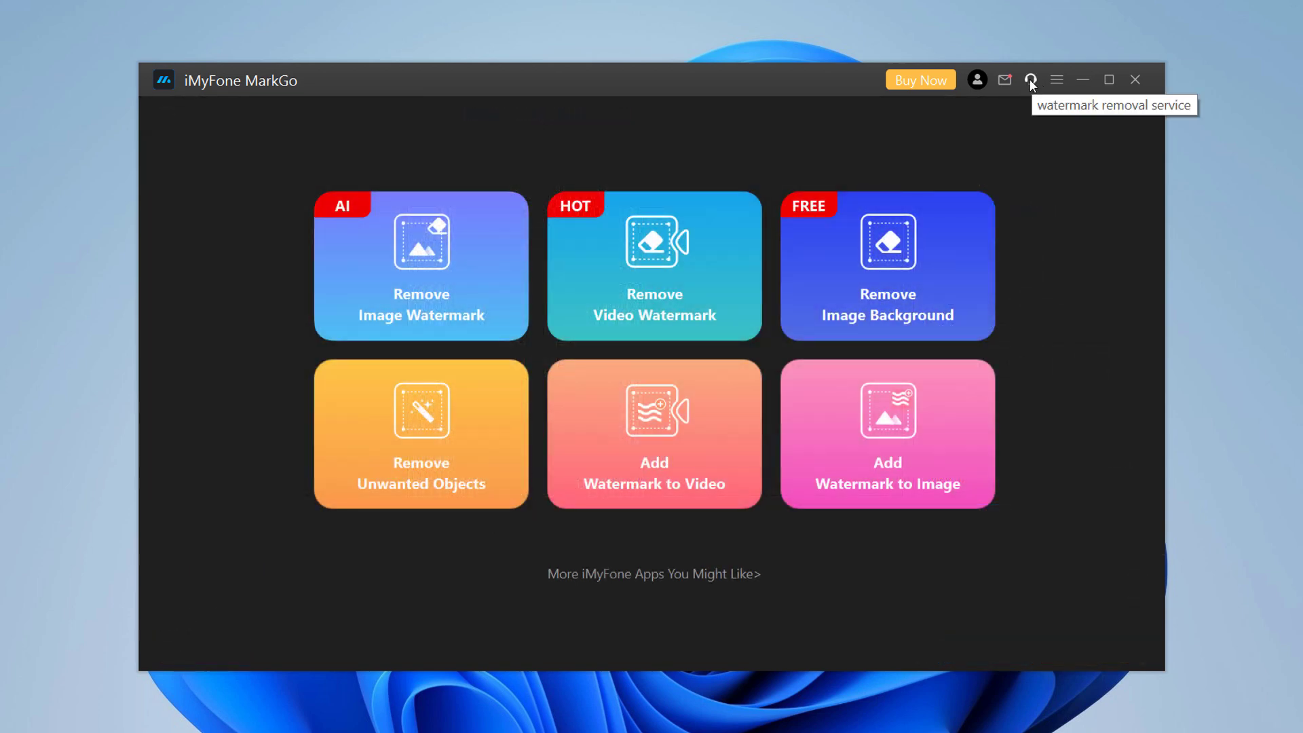
- Start the free-try request for the Remote Expert Watermark Removal Service
click(1029, 80)
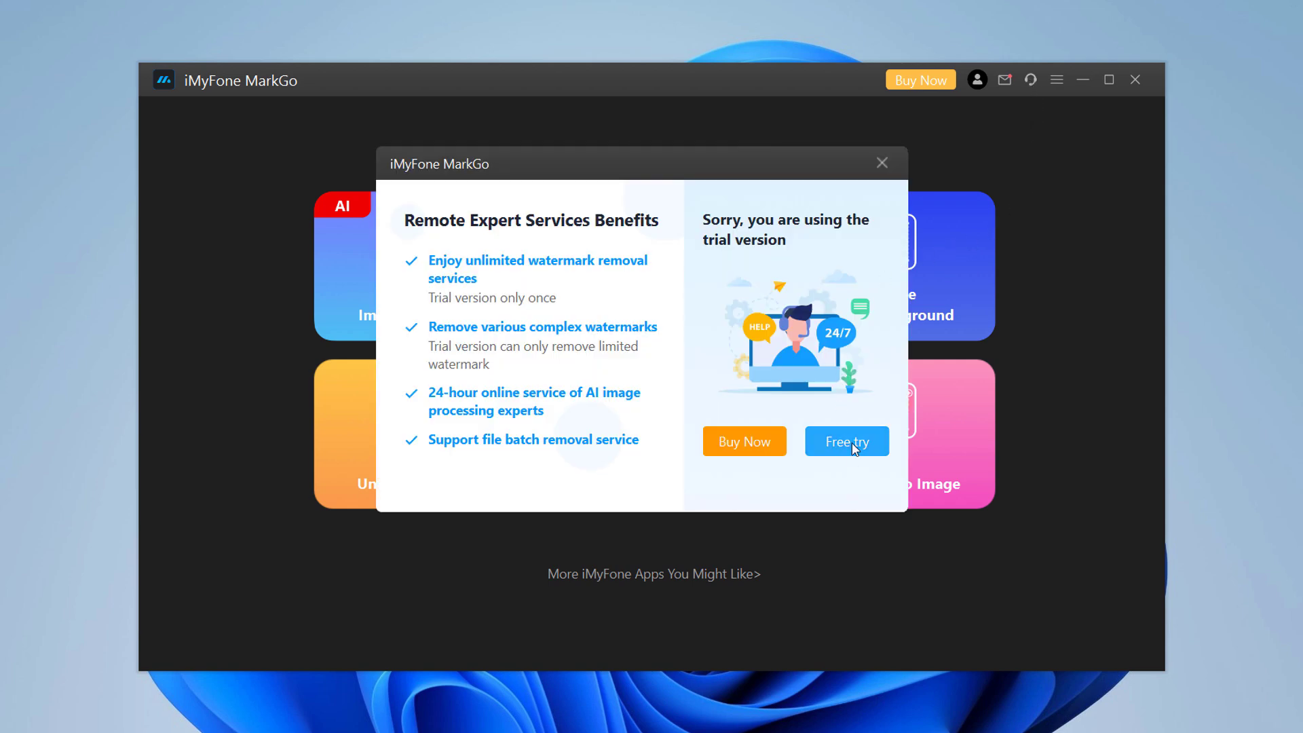
click(845, 441)
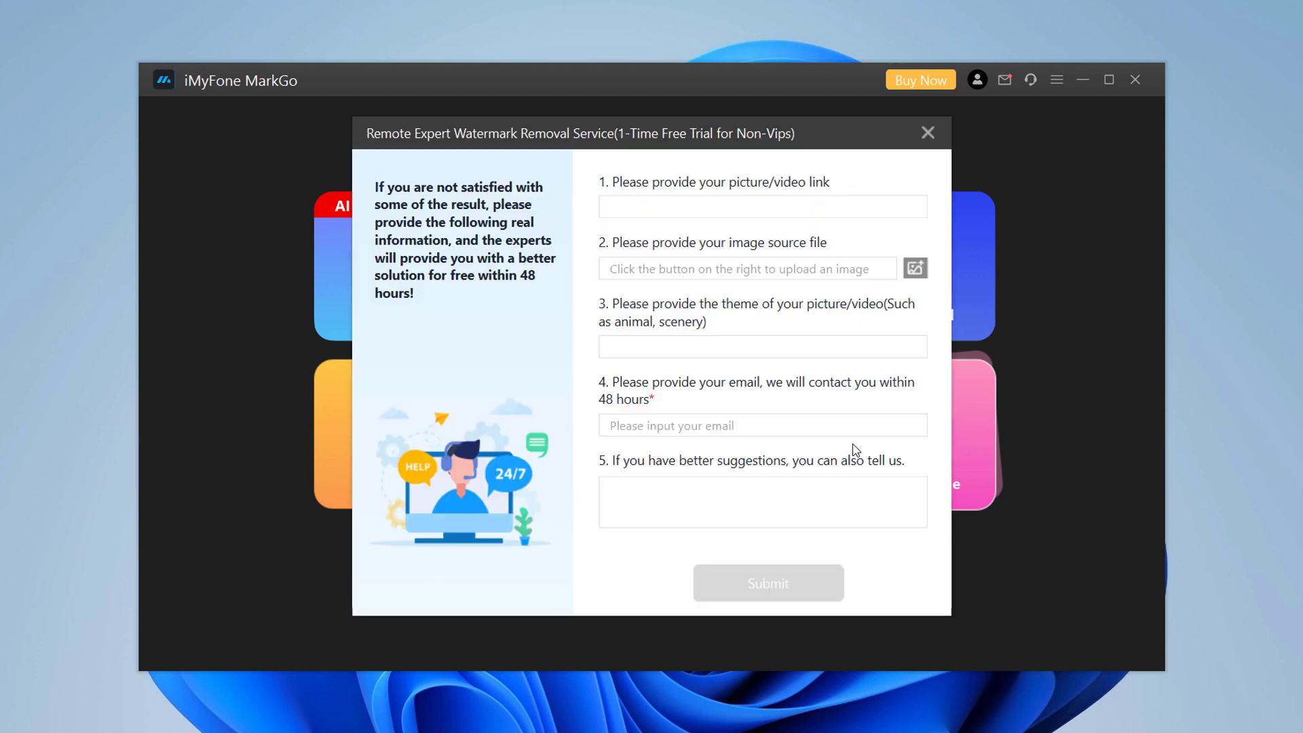
click(748, 207)
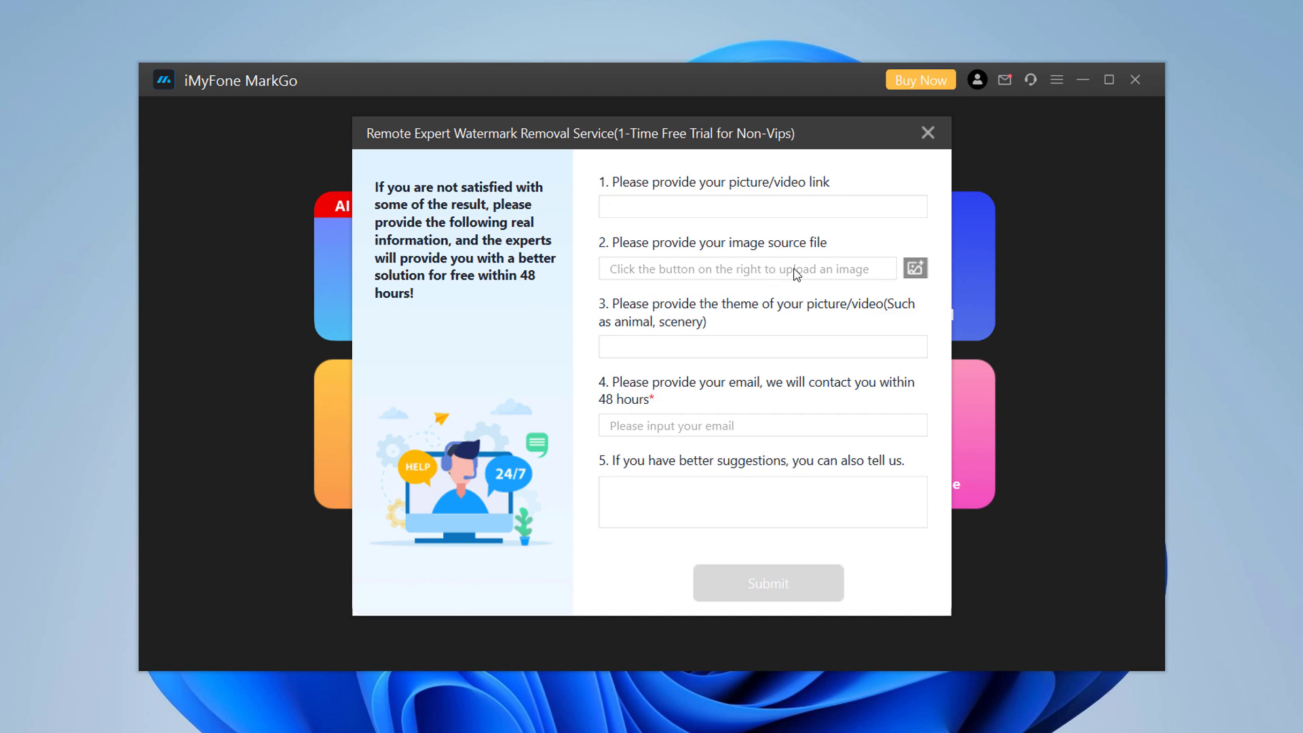
click(913, 267)
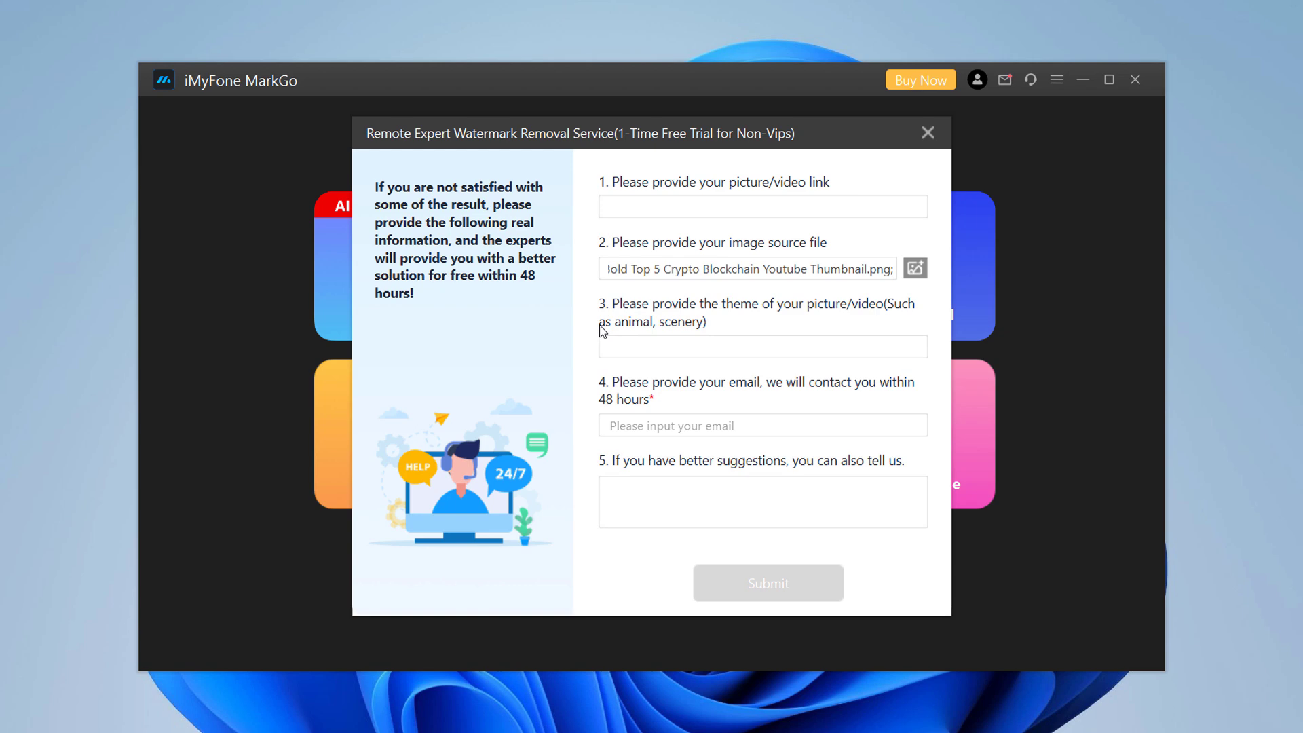
mouse_move(802, 370)
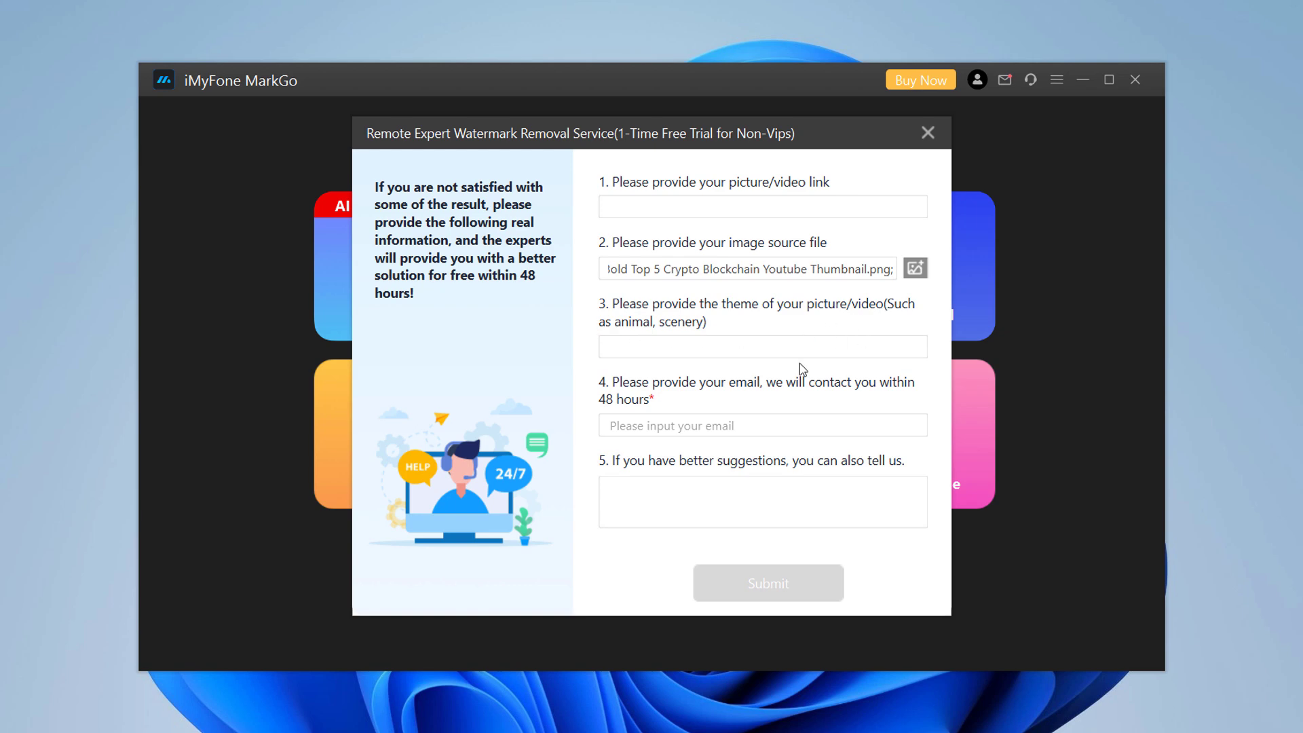
text(scenery)
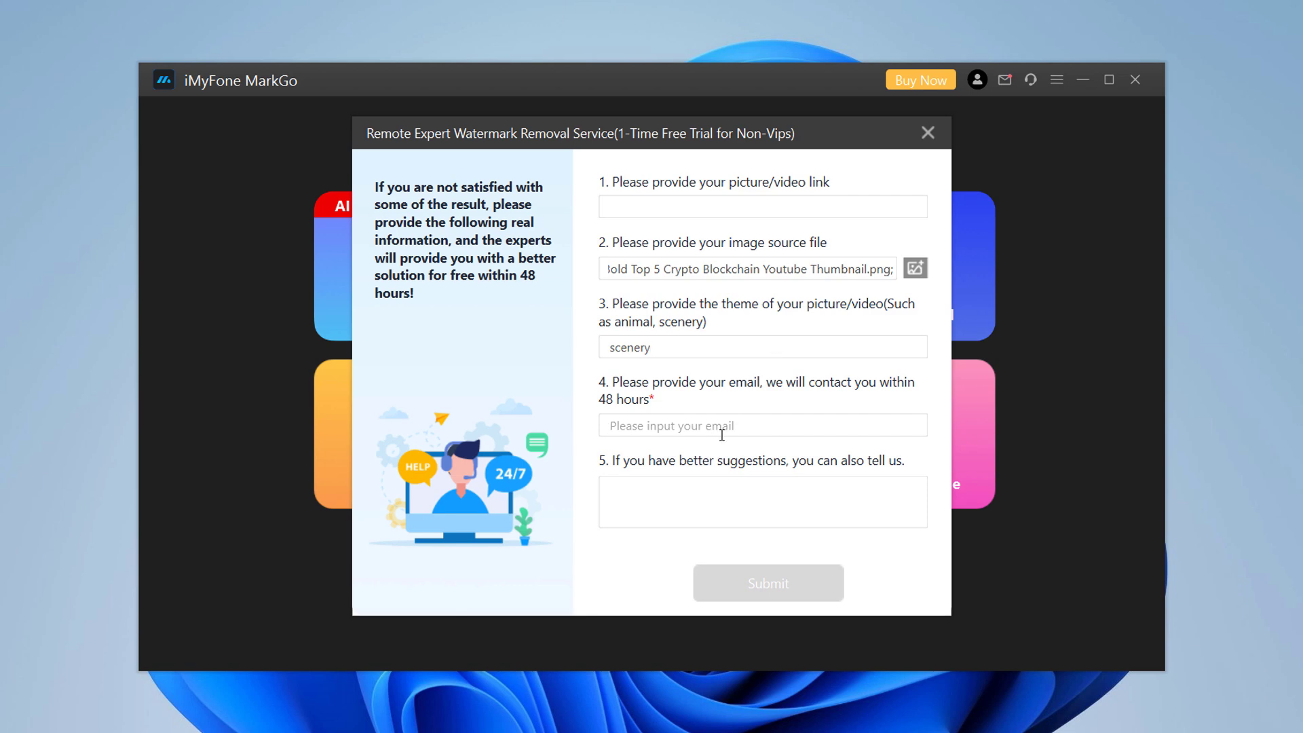
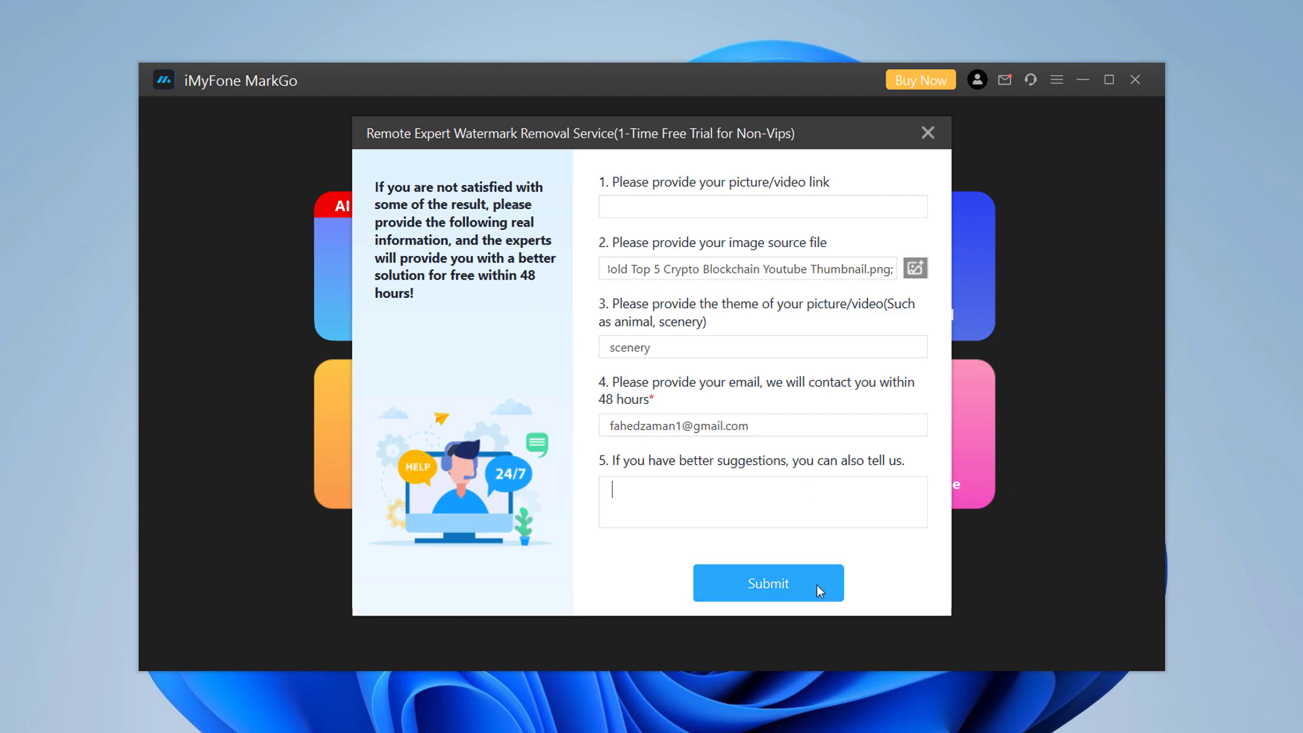
mouse_move(813, 590)
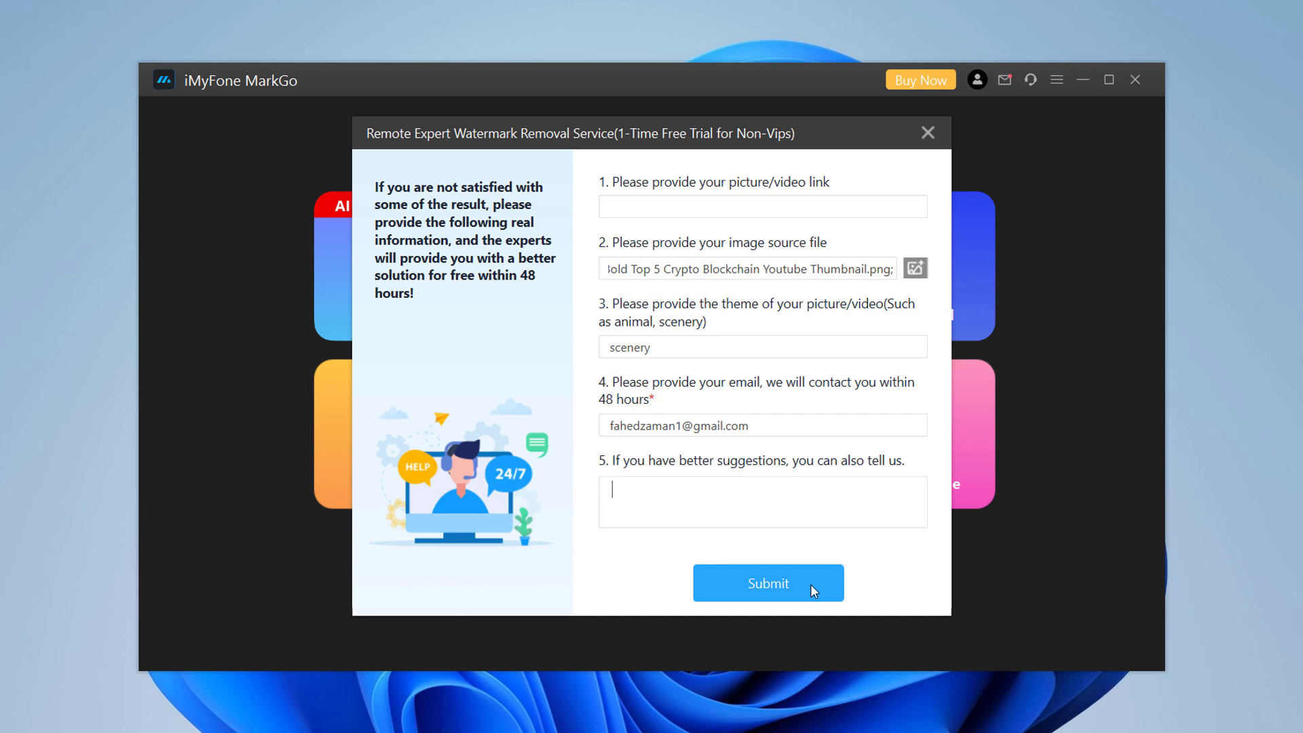